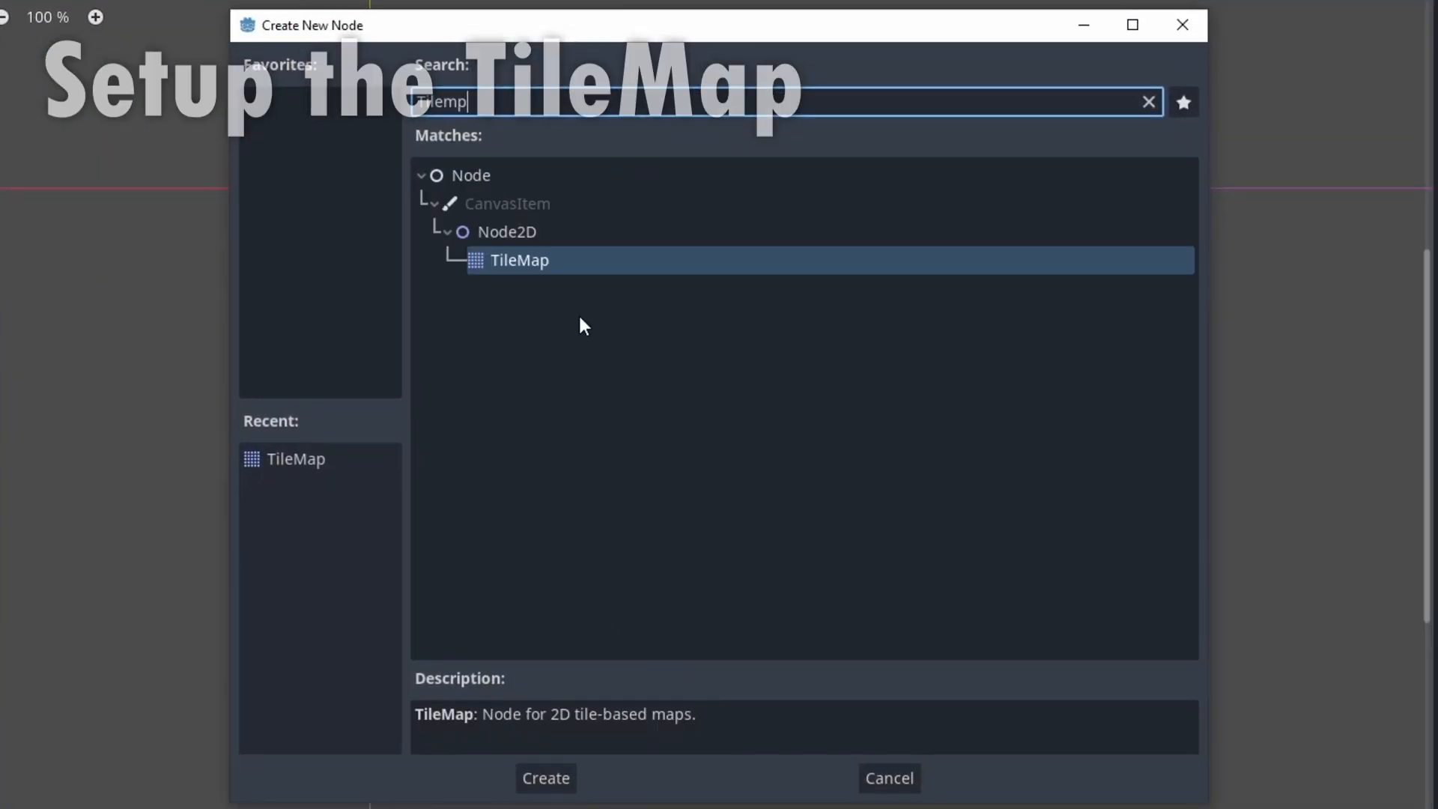
Create a TileMap node, assign a new square 16×16 TileSet, and open its editor.
click(544, 777)
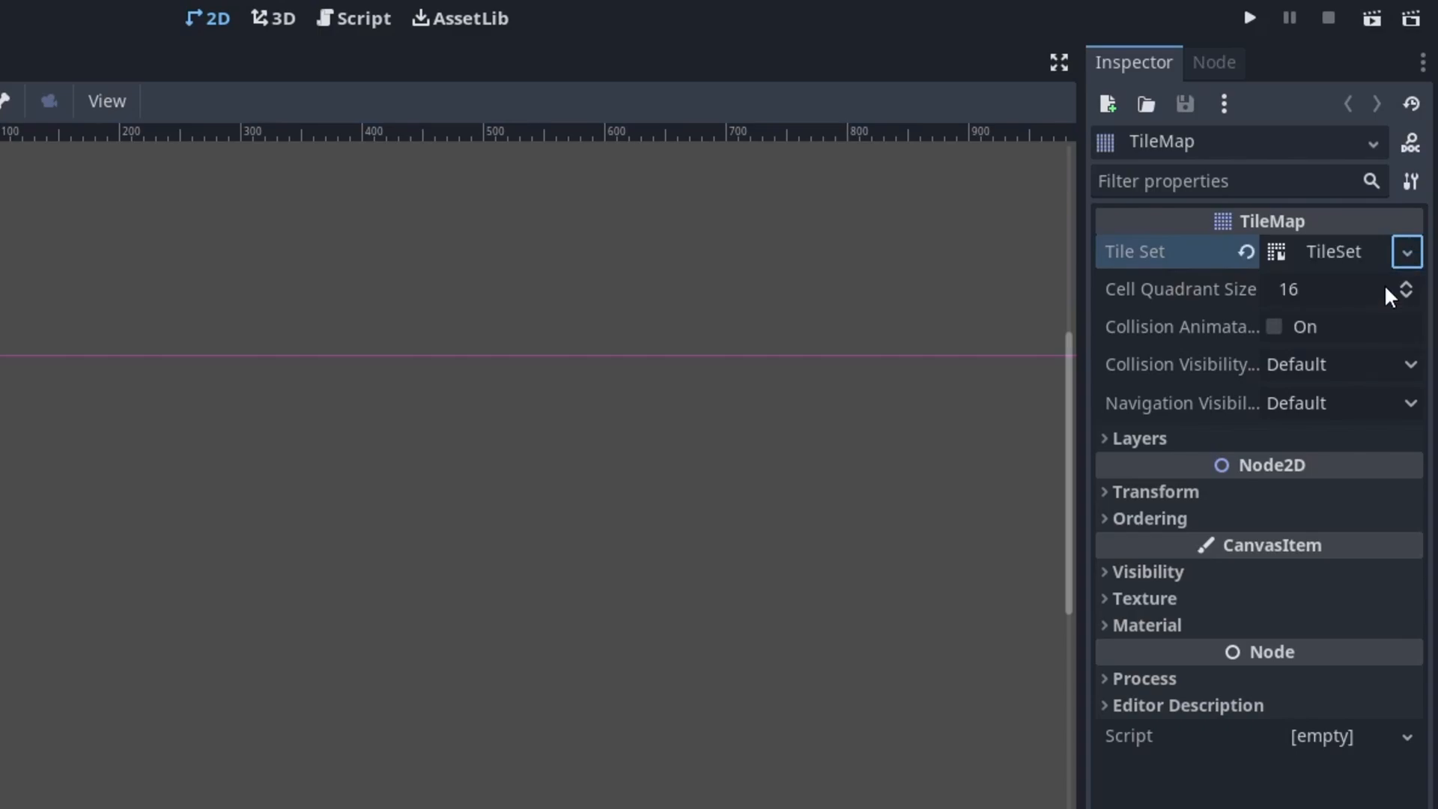
click(1330, 250)
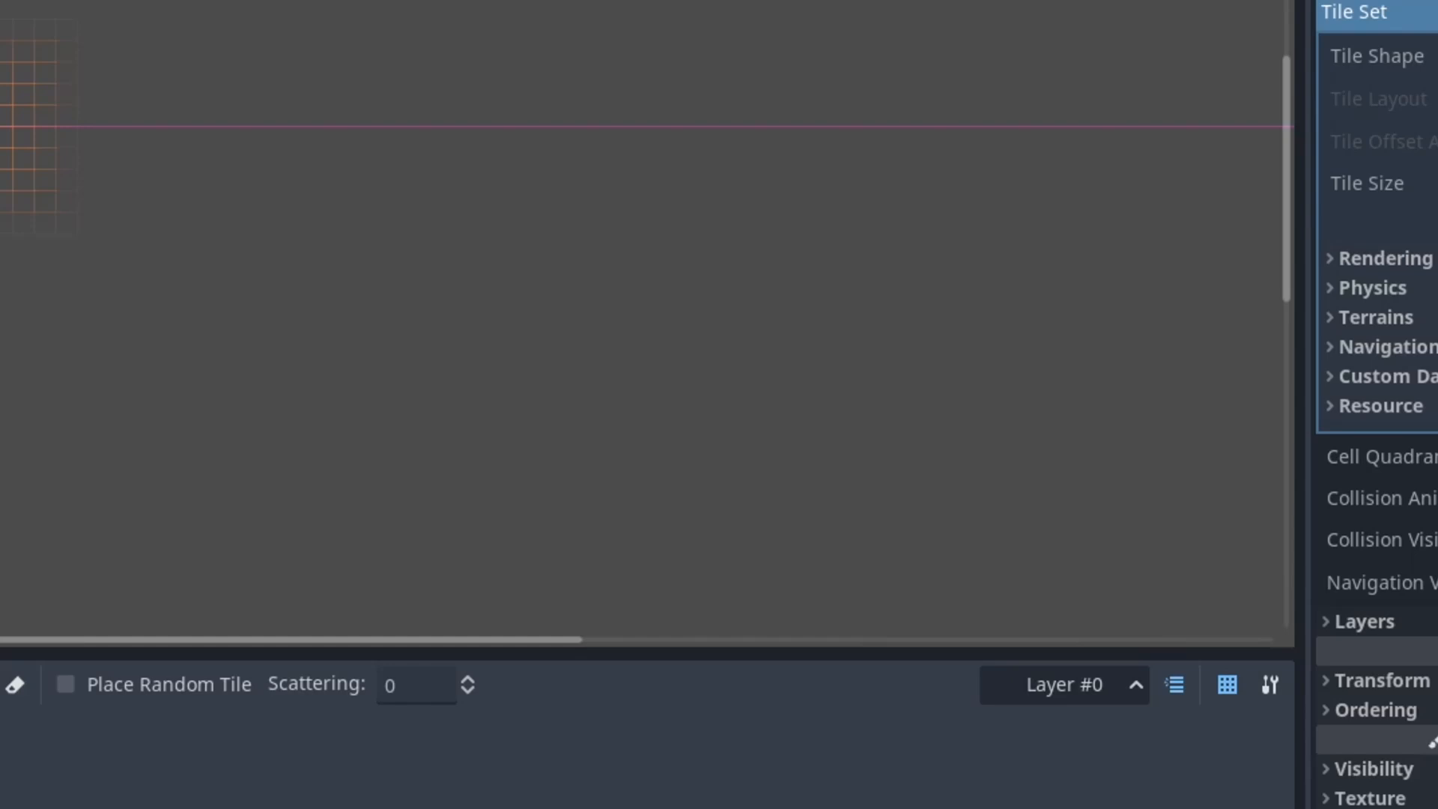
click(407, 739)
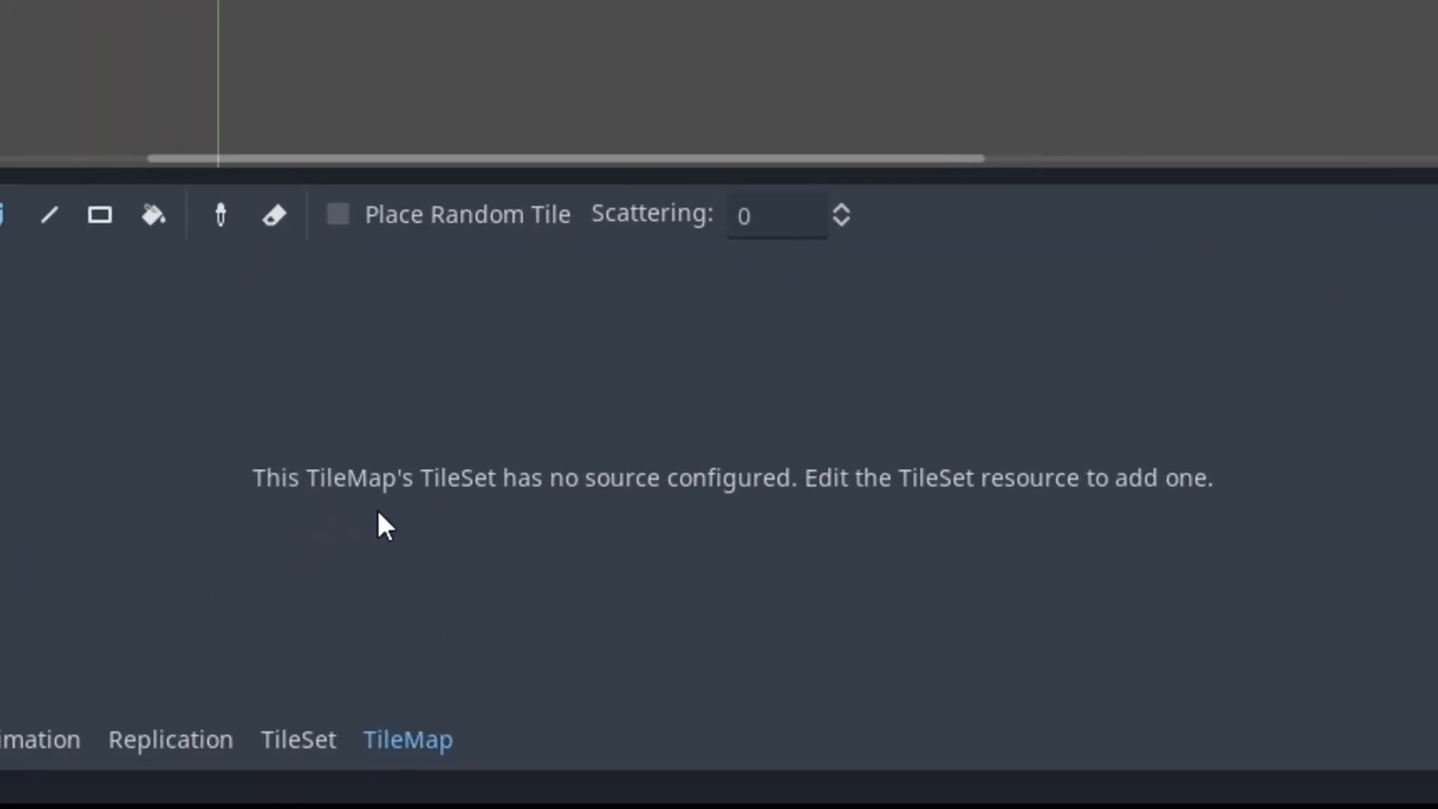
mouse_move(931, 518)
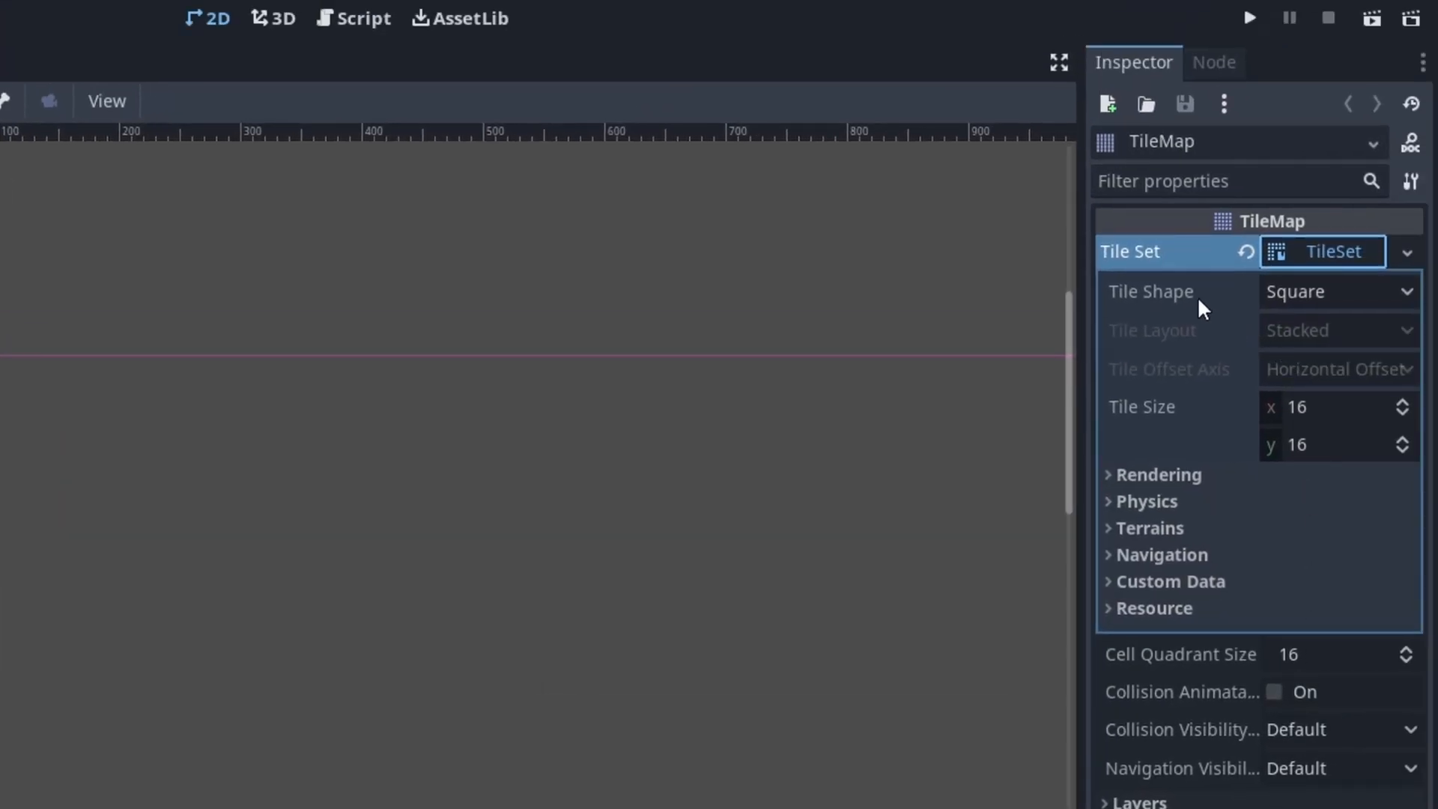
mouse_move(1167, 559)
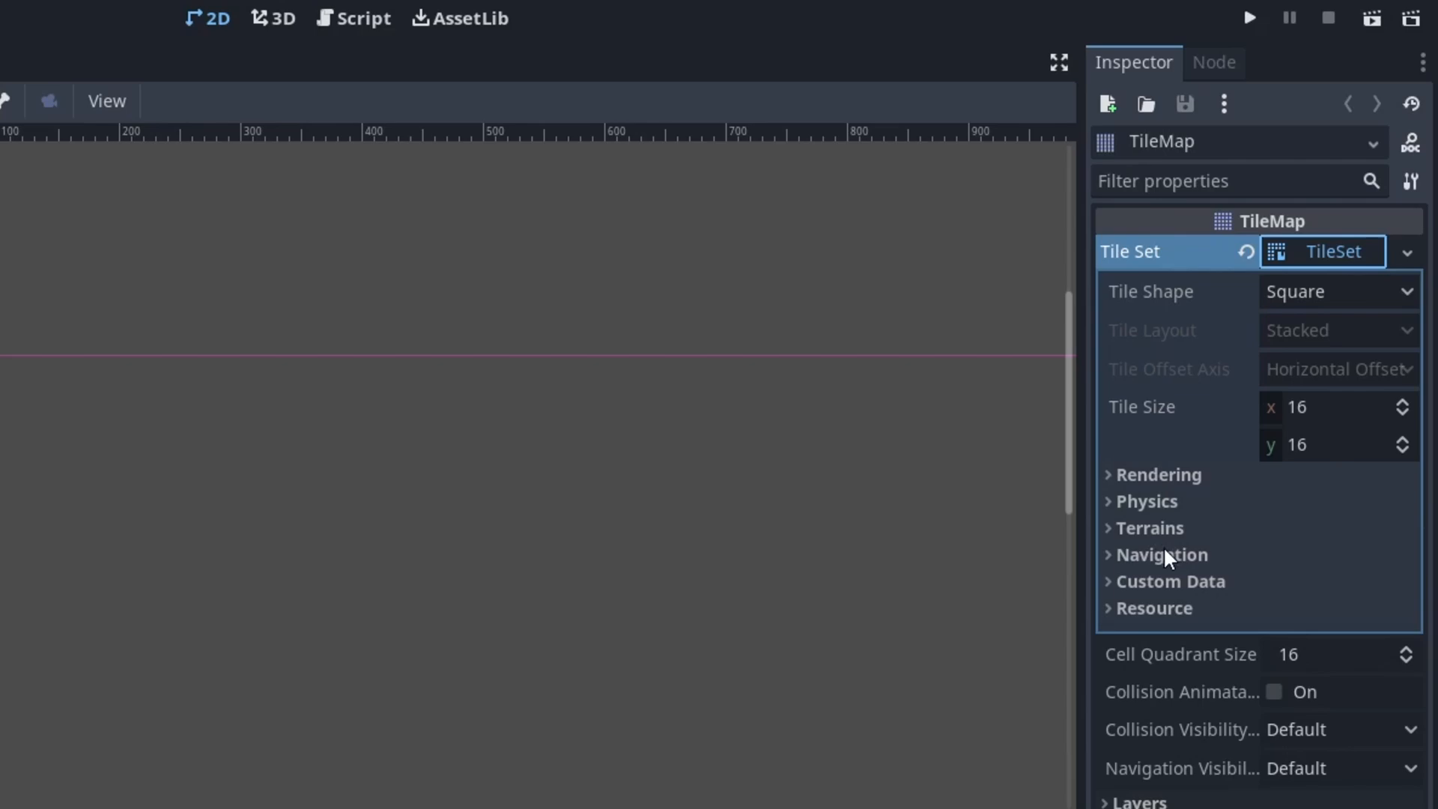
click(1153, 607)
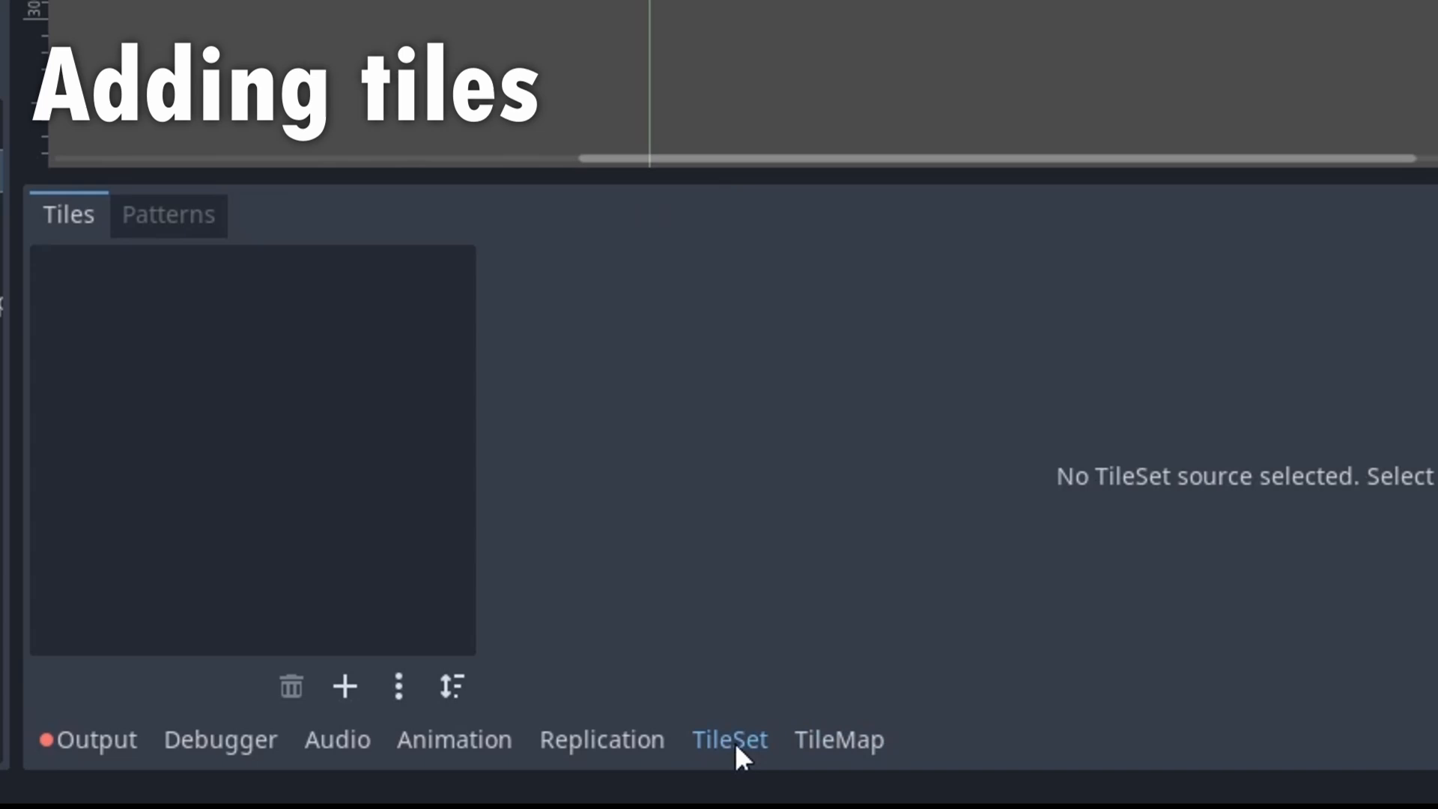
Add the sprite sheet as a 16×16 atlas source, keeping the TileMap, and inspect a tile.
click(345, 686)
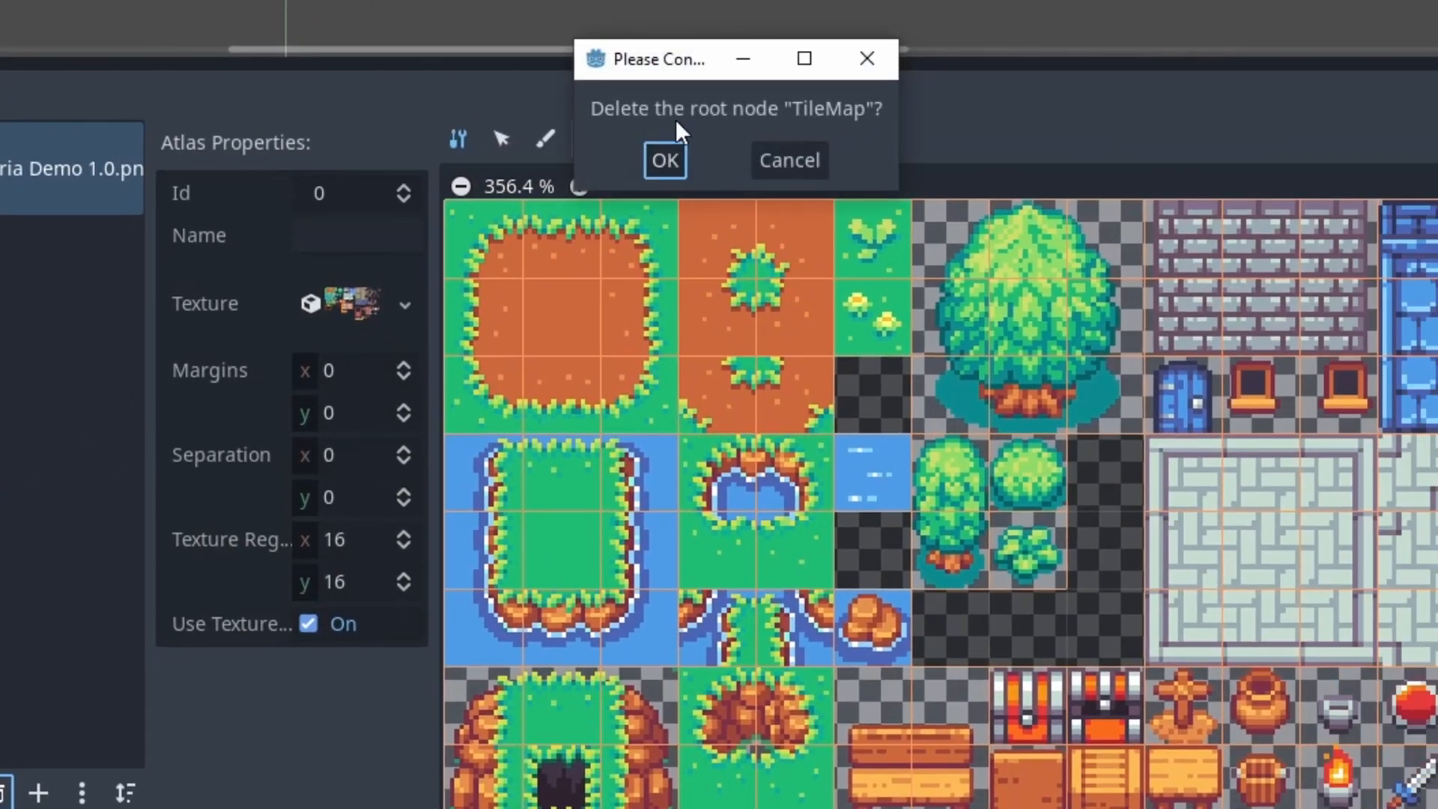
click(665, 159)
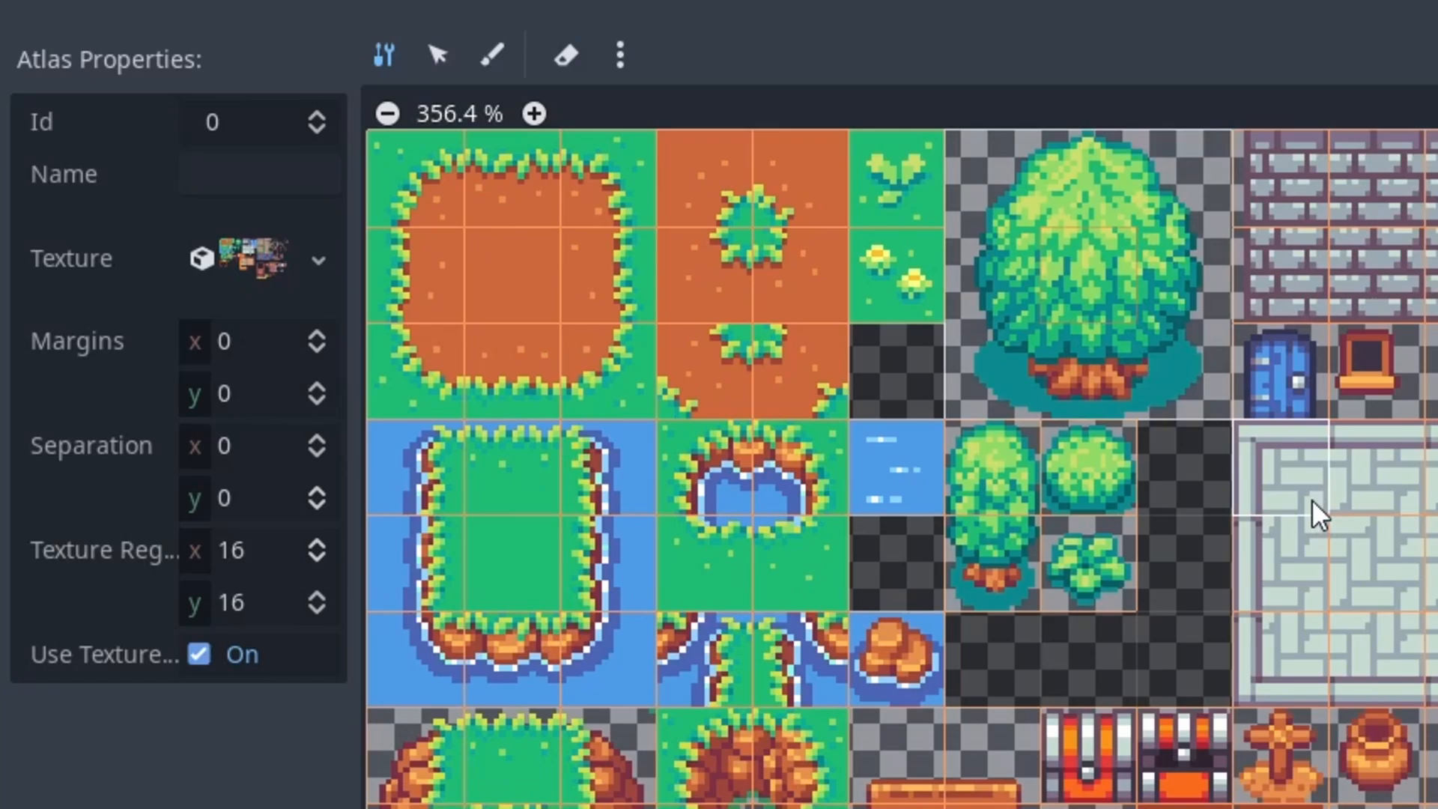
click(564, 54)
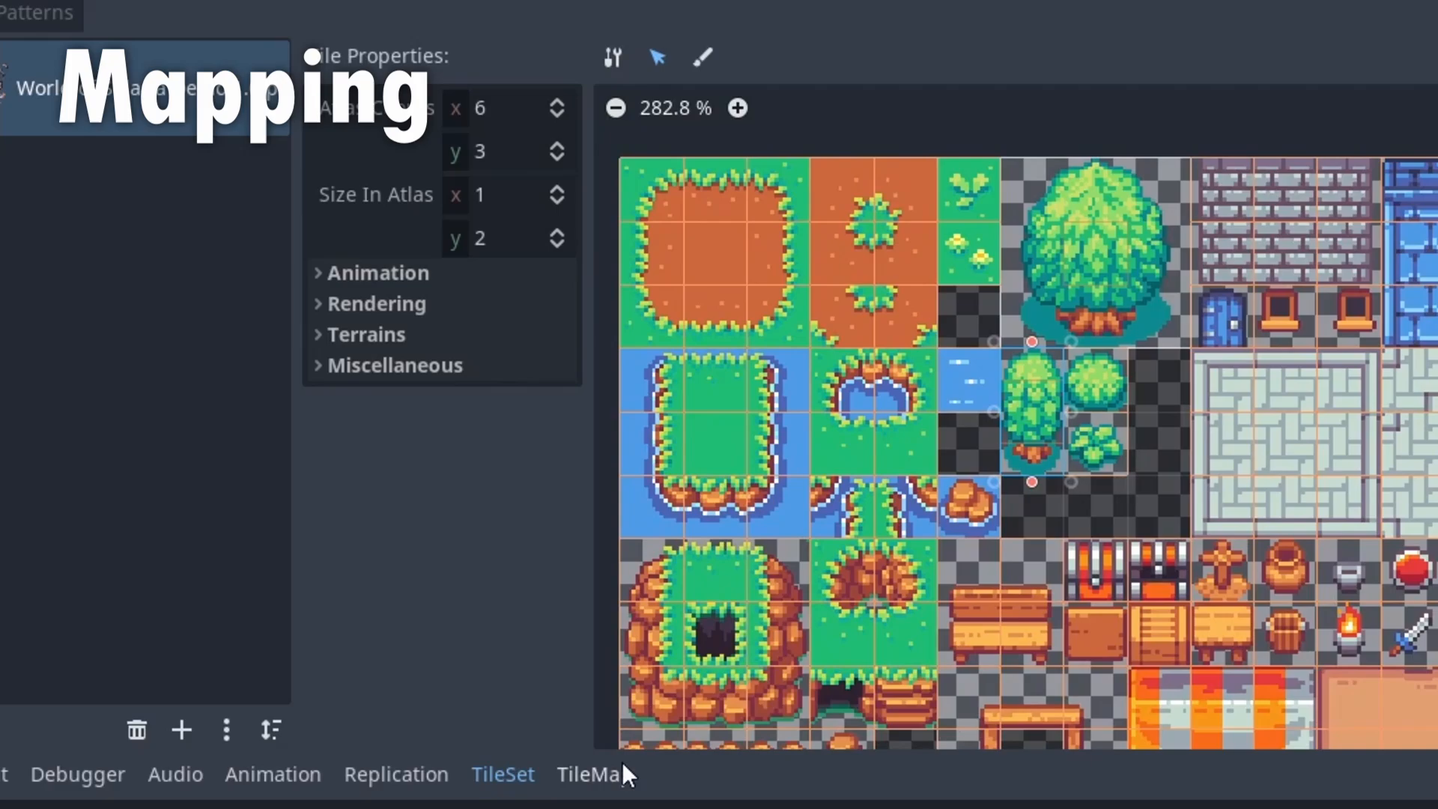
Paint a row of grass tiles on the map and switch to the line tool.
click(594, 772)
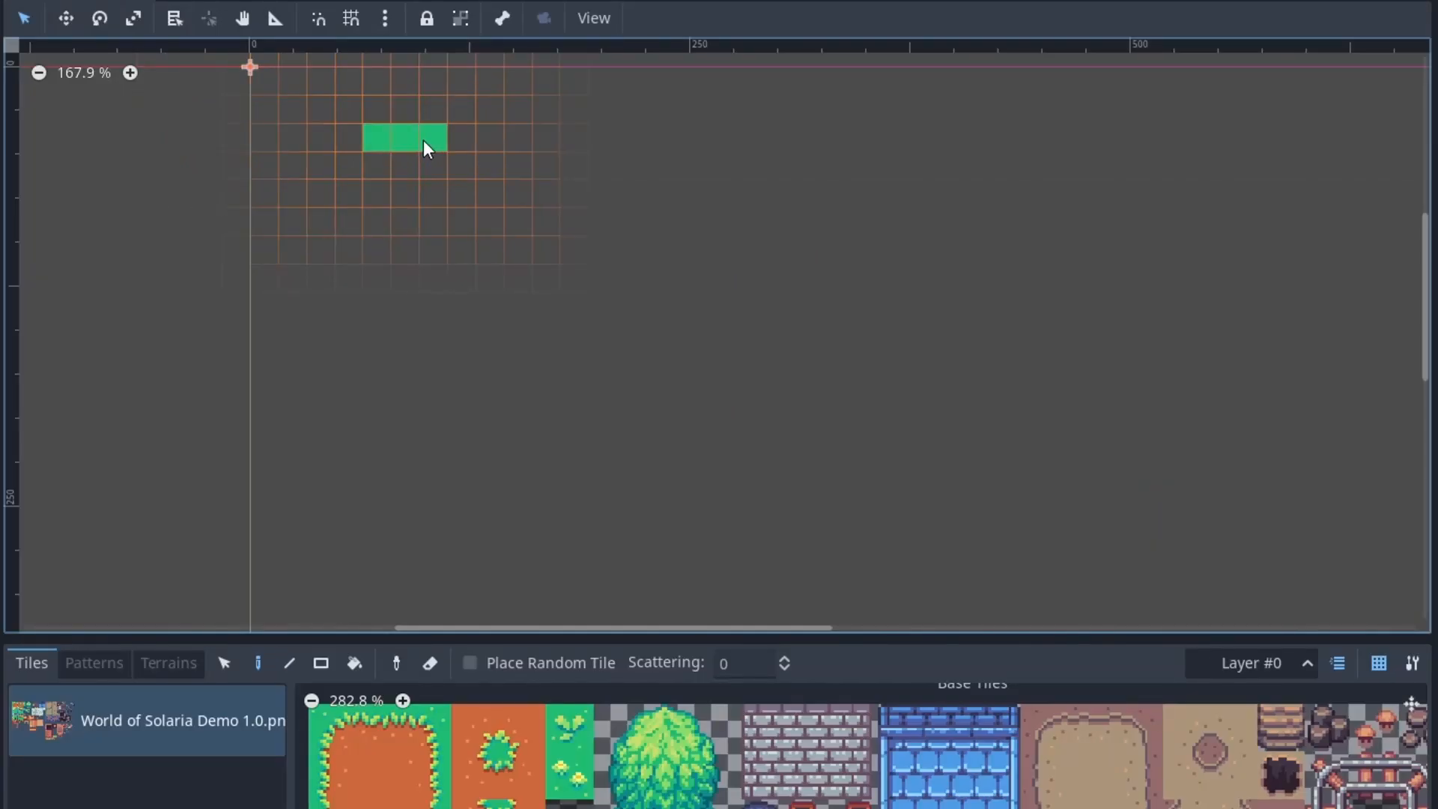
drag(422, 142, 495, 509)
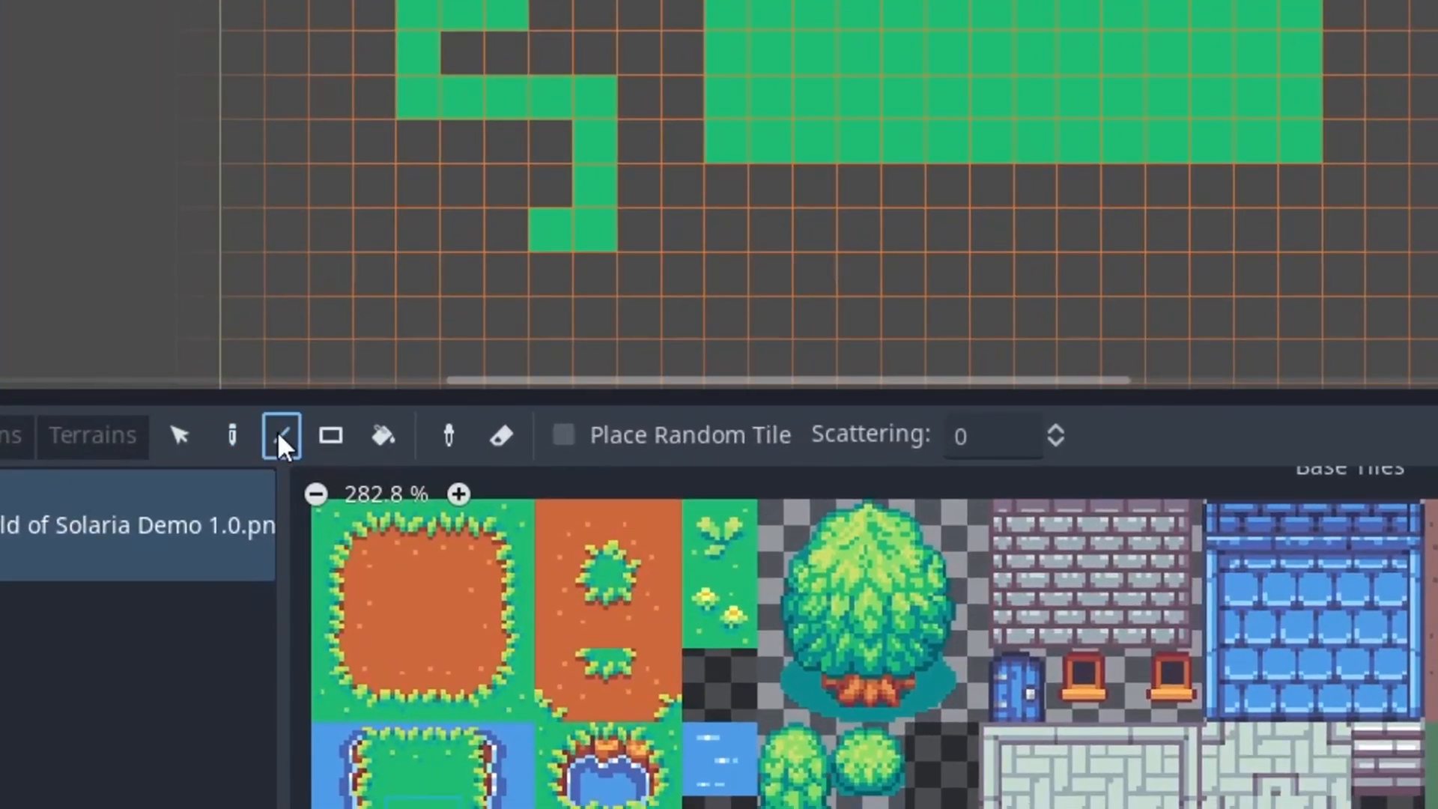
click(330, 434)
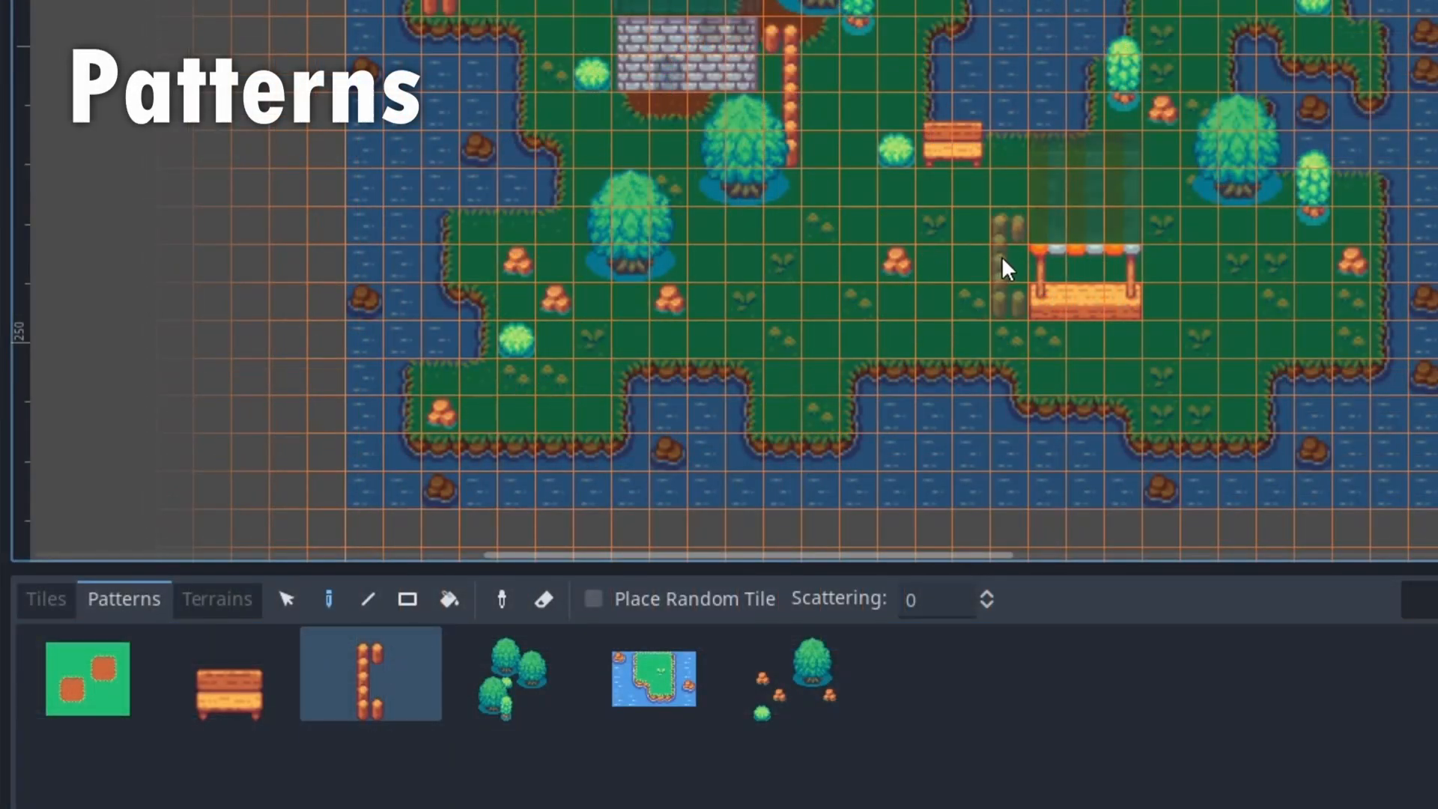
Stamp the fence pattern onto the island, then copy and paste dirt-patch tiles.
click(1004, 266)
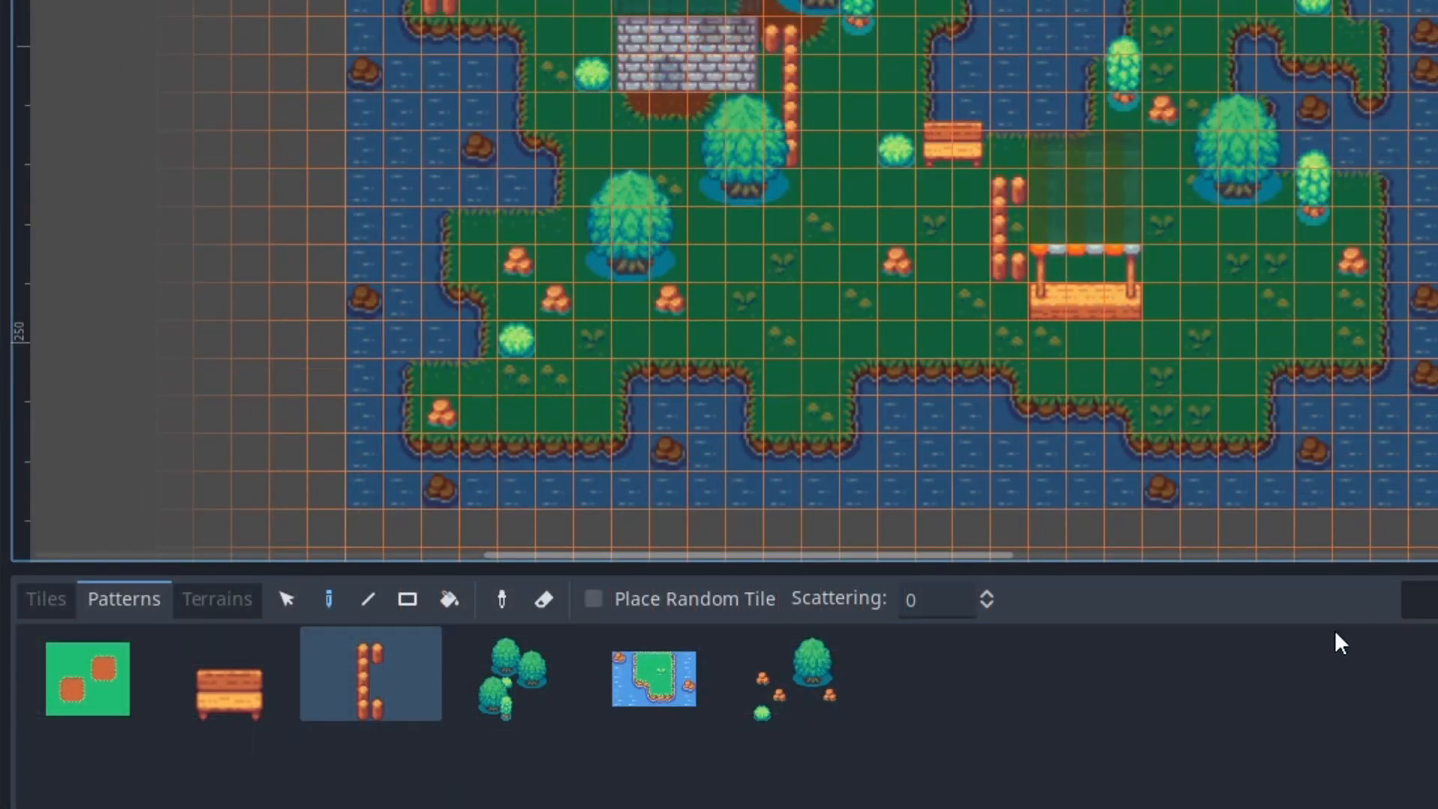
key(ctrl+c)
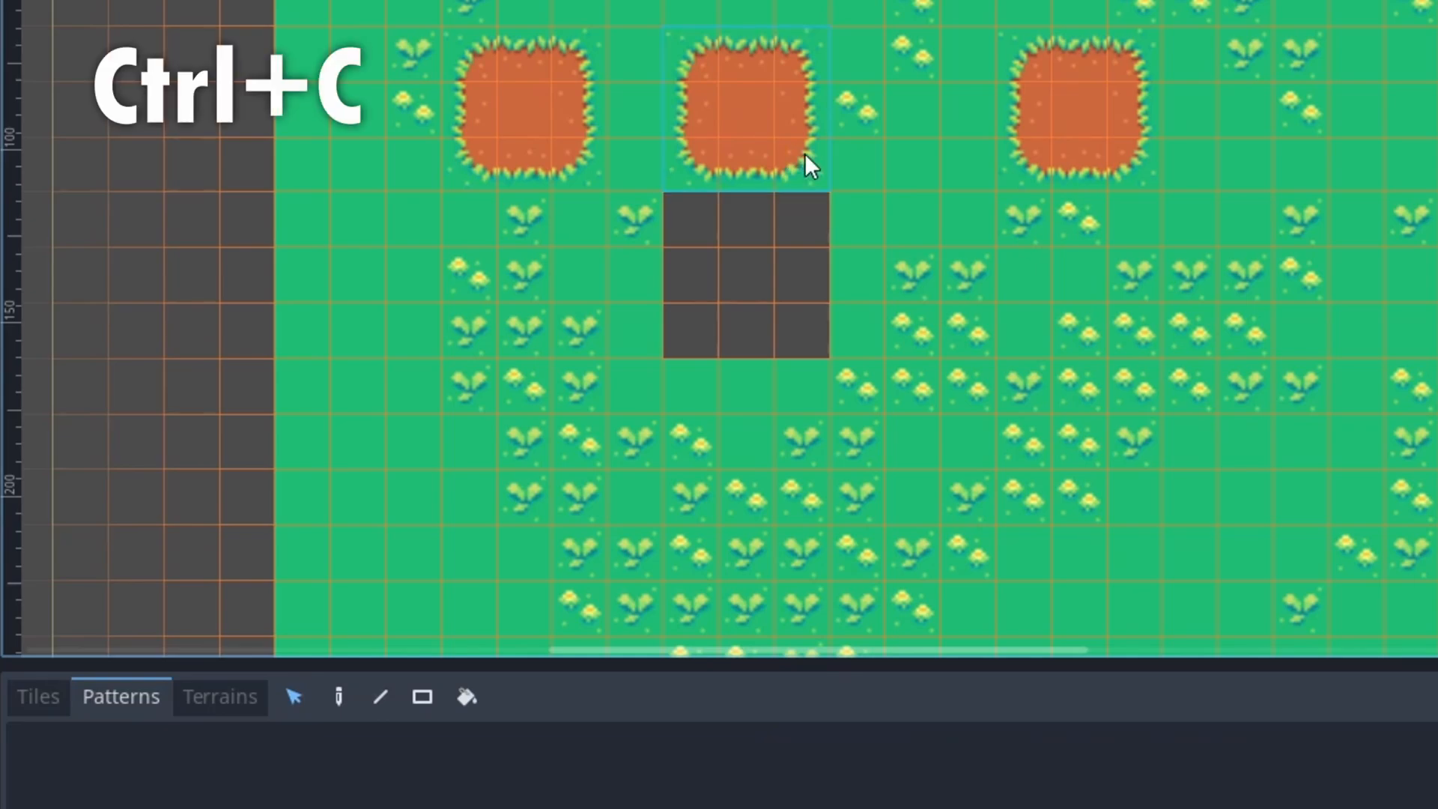
key(ctrl+v)
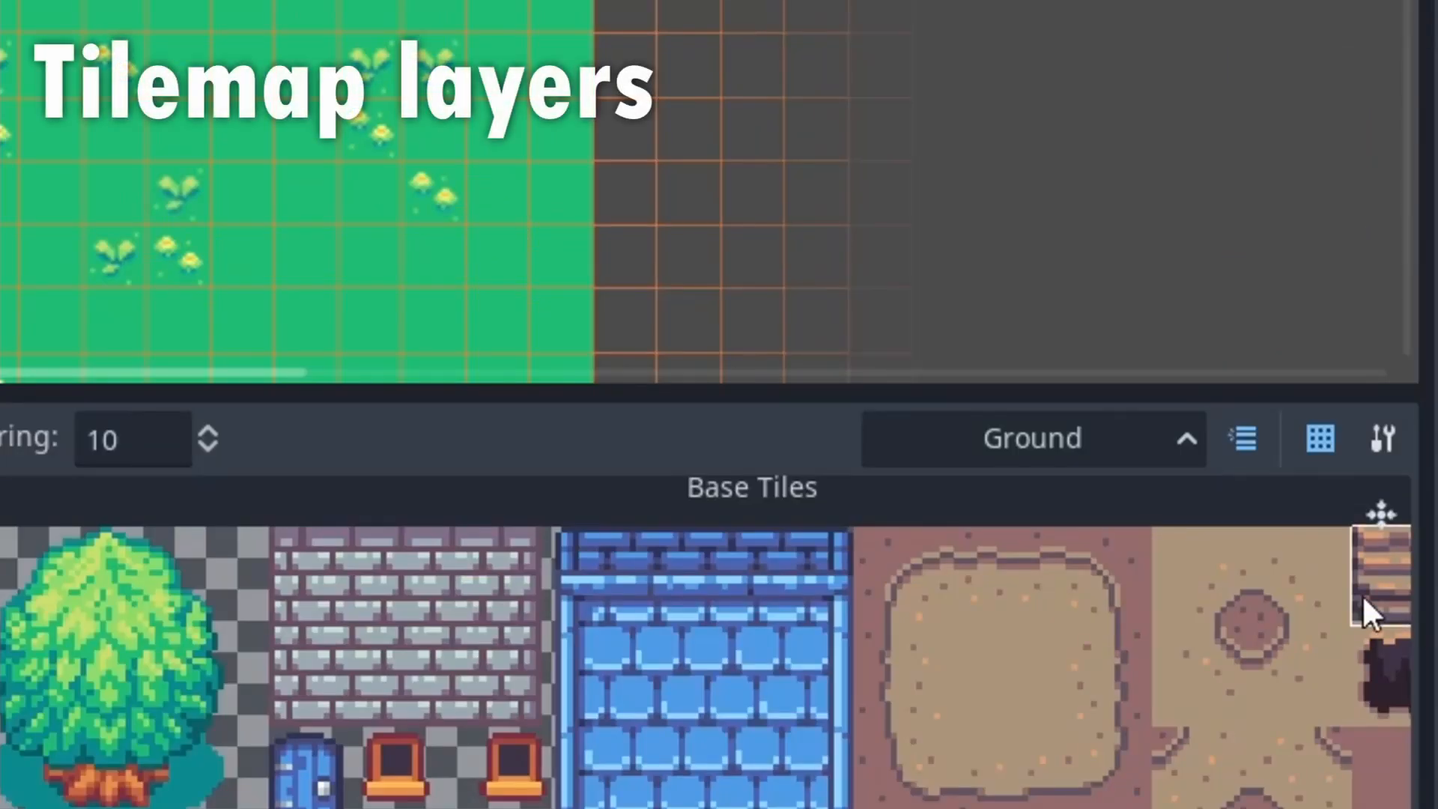
Rename layer 0 to 'Ground' and add a second layer named 'Air'.
click(1031, 437)
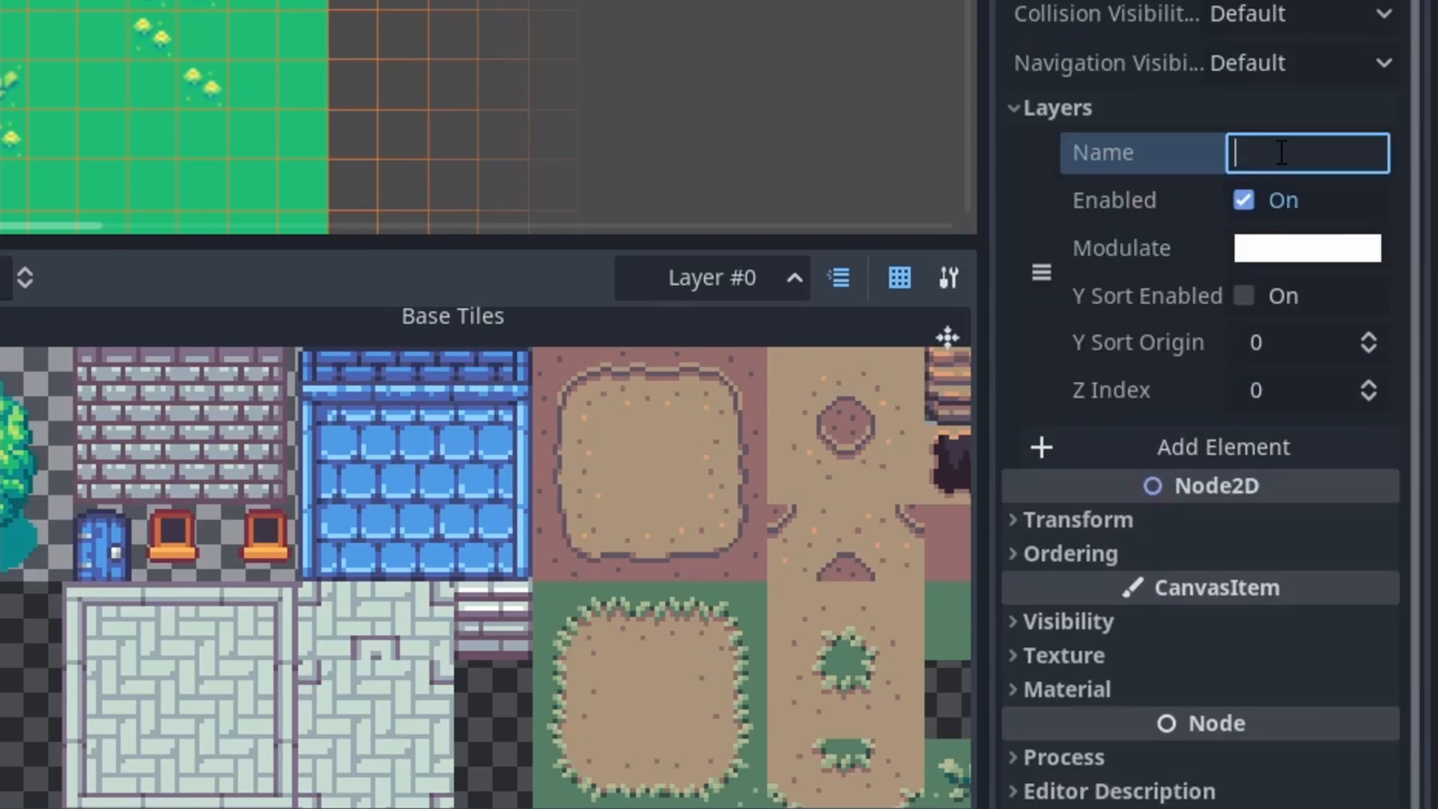
text(Ground)
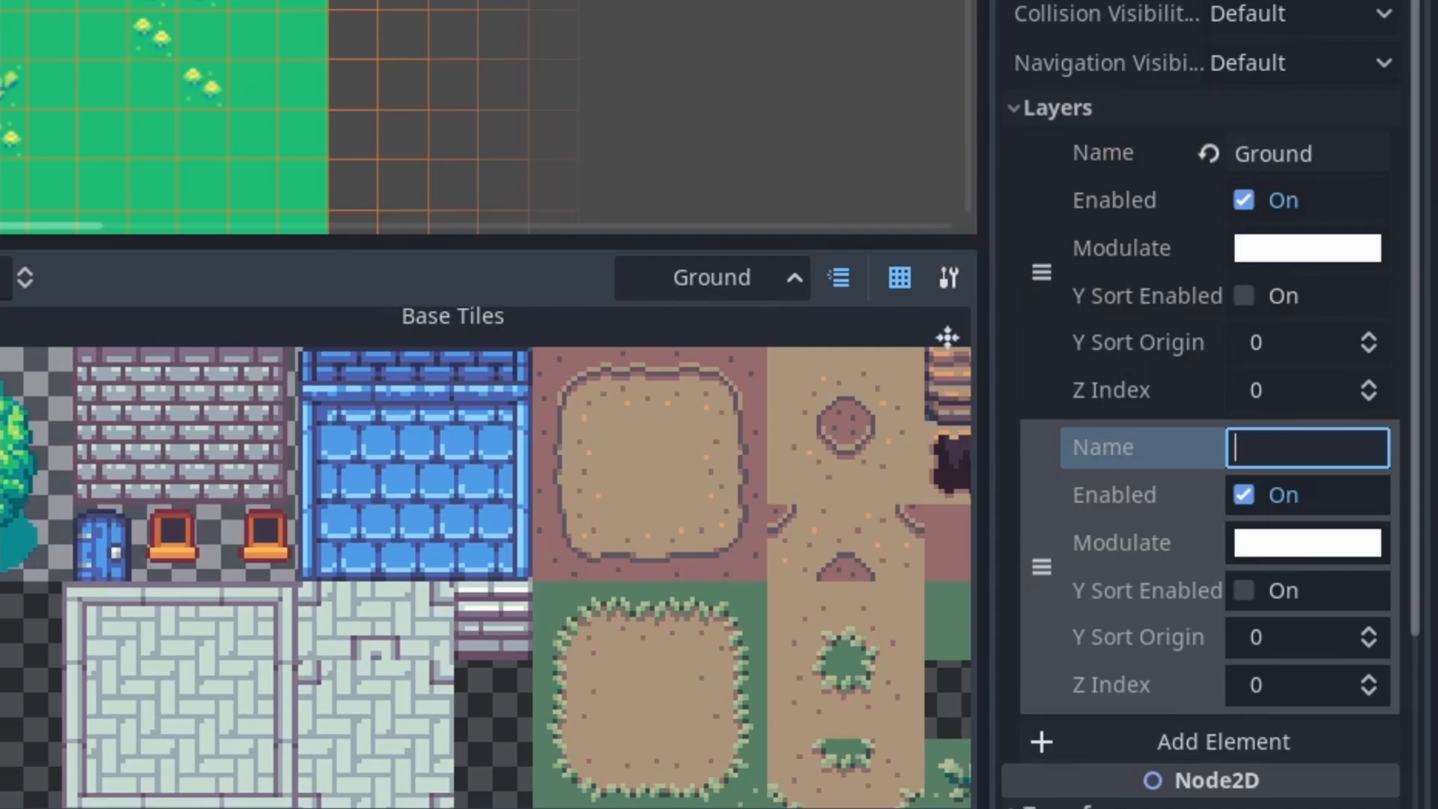
text(Air)
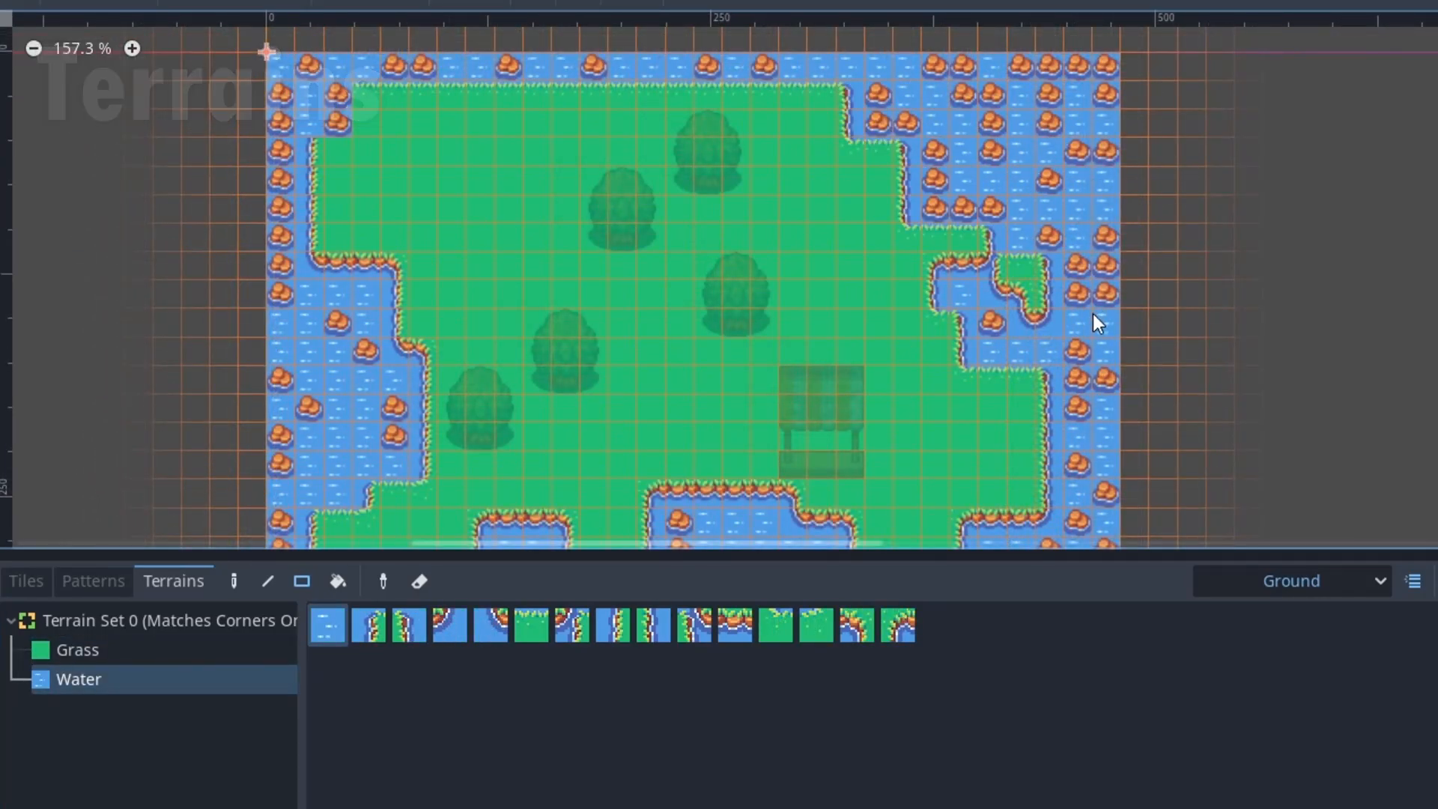
Set Terrain Set 0 to Match corners and add a new terrain.
click(766, 312)
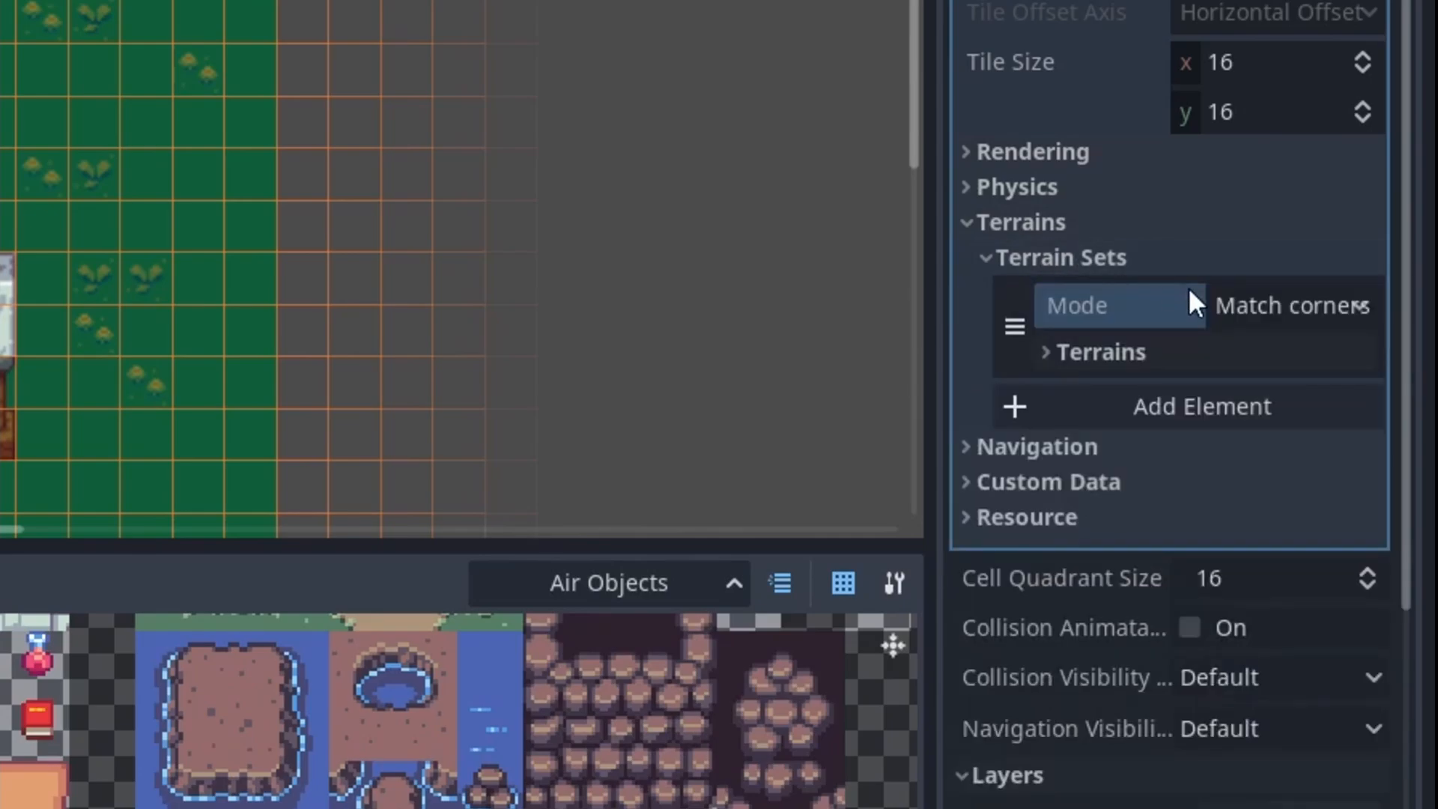
click(1284, 304)
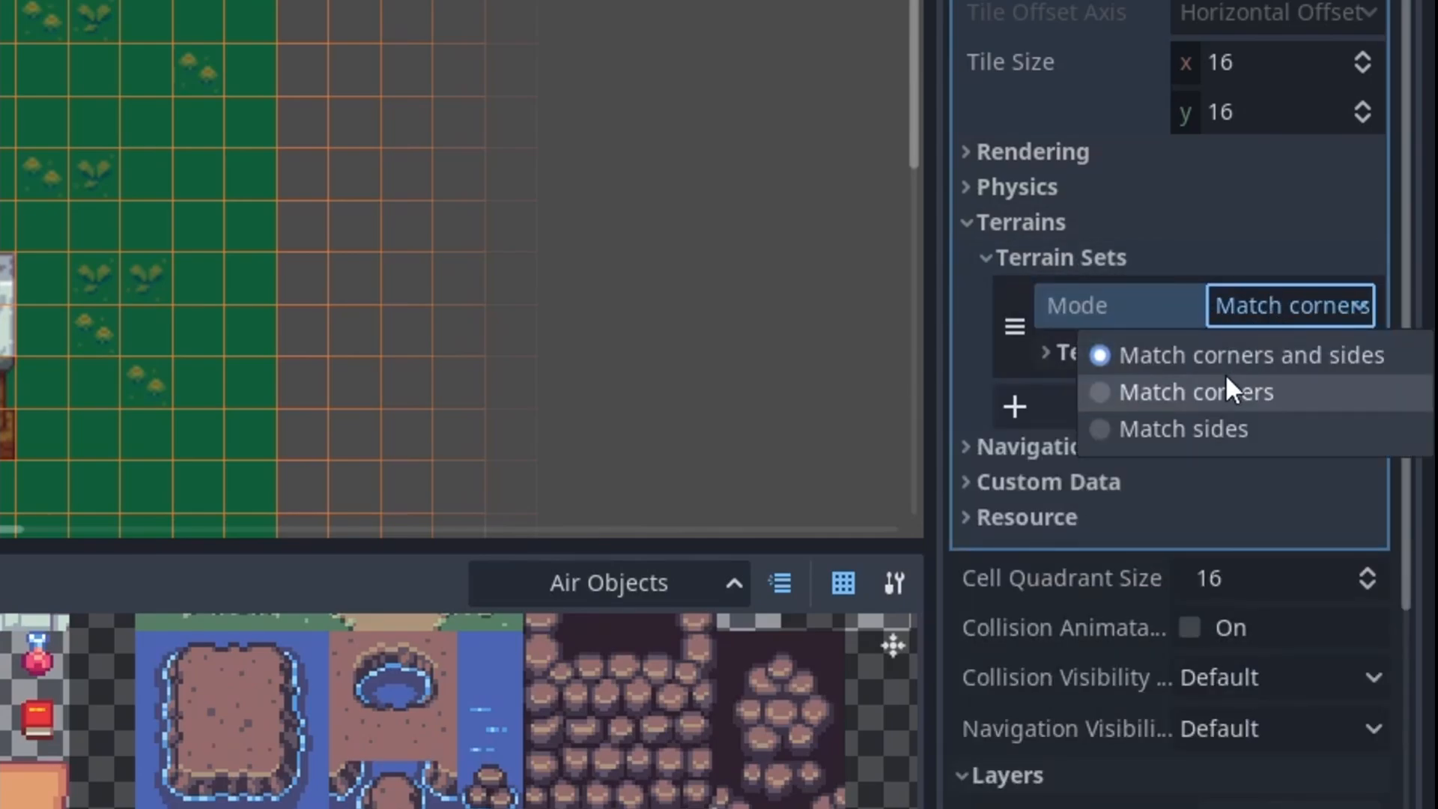
mouse_move(1275, 445)
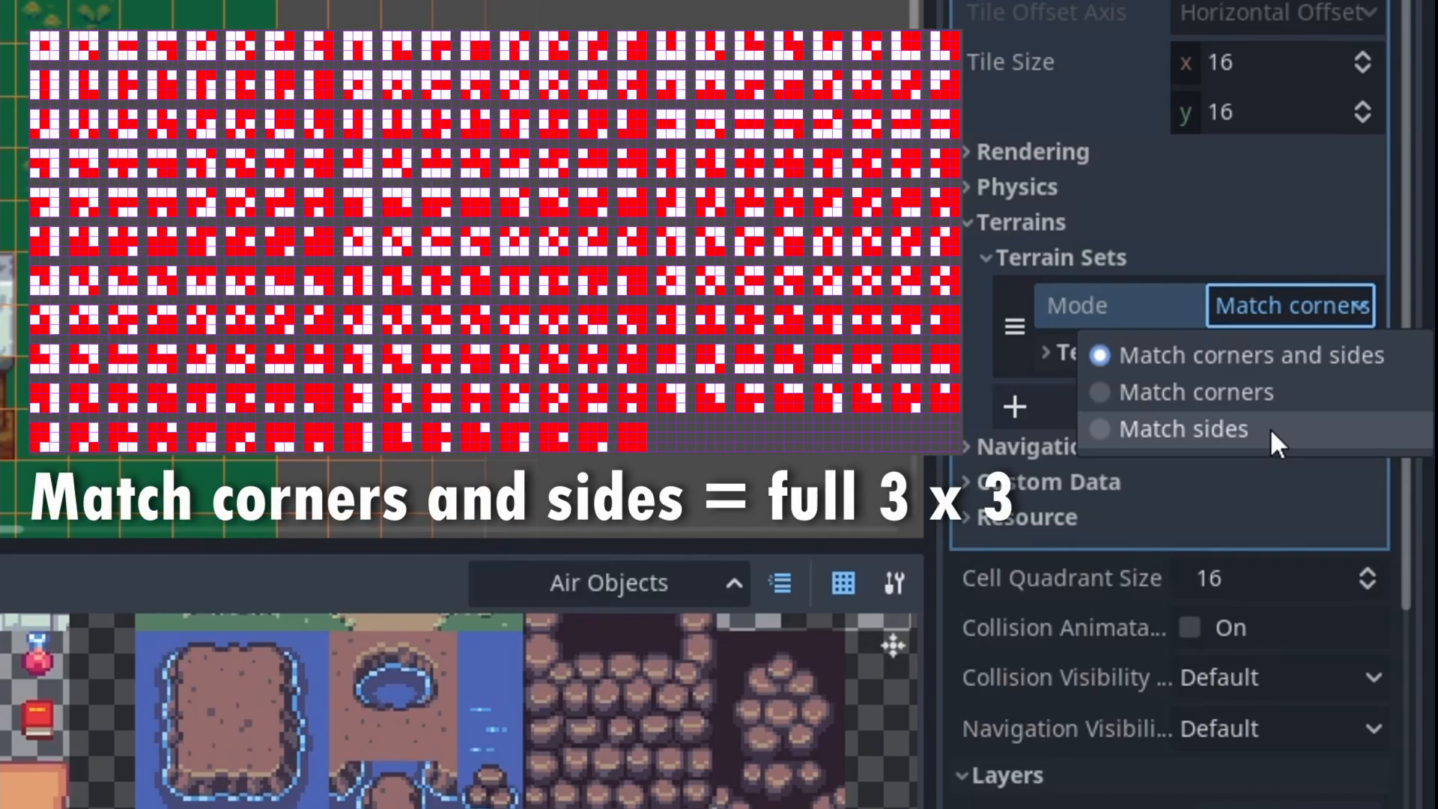
click(1197, 391)
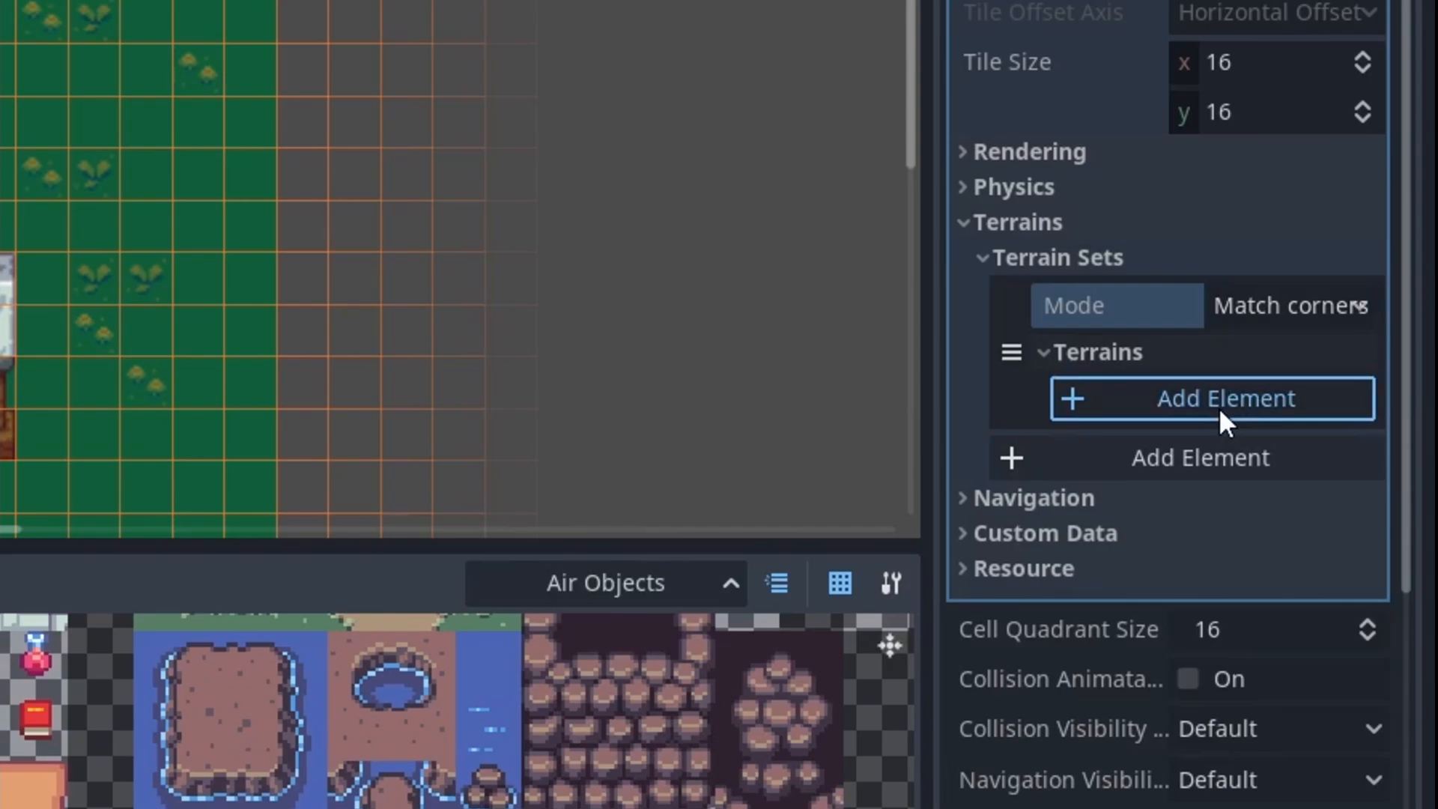
click(1212, 397)
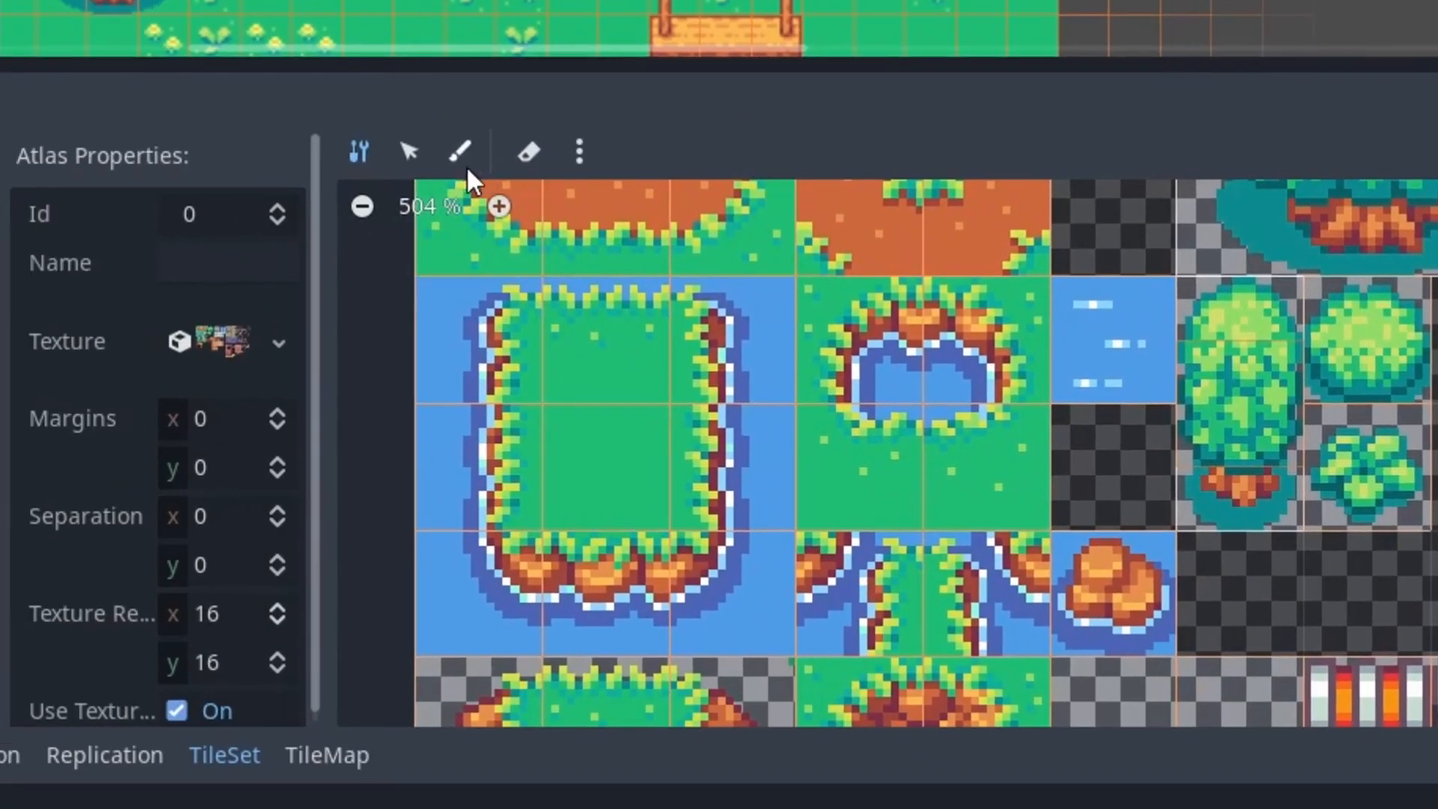
Paint the Grass terrain onto the island centre tiles in the atlas.
click(460, 152)
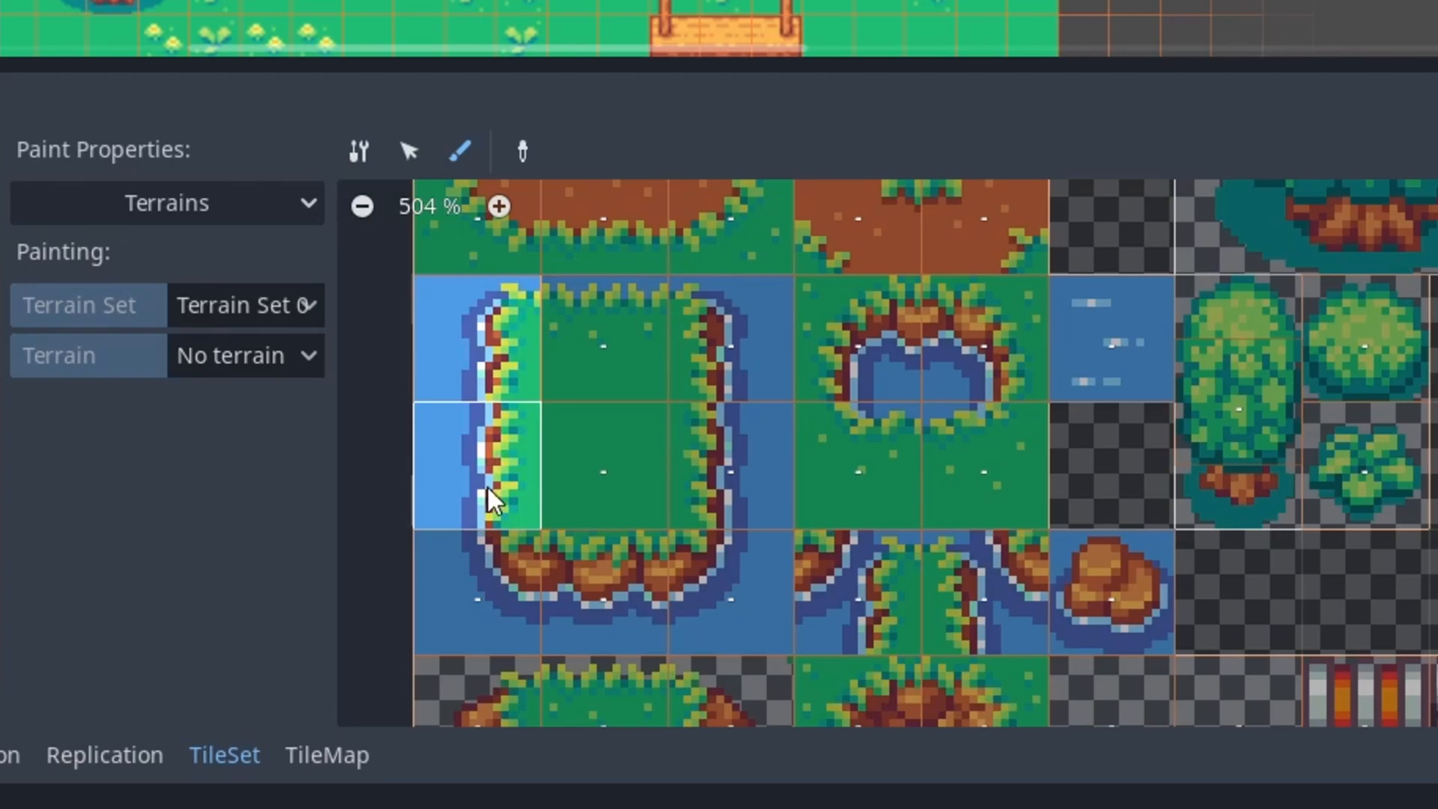
click(245, 355)
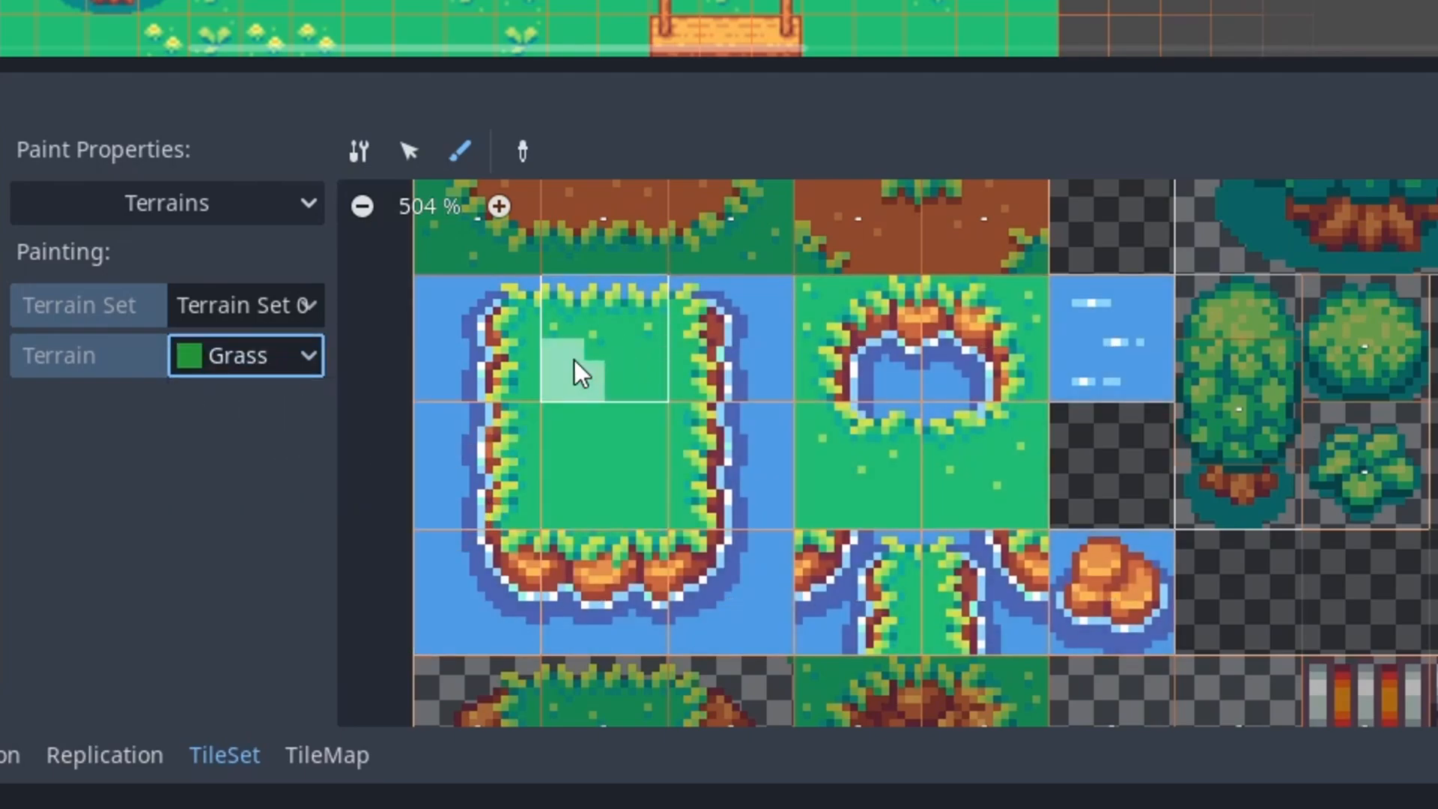
click(245, 355)
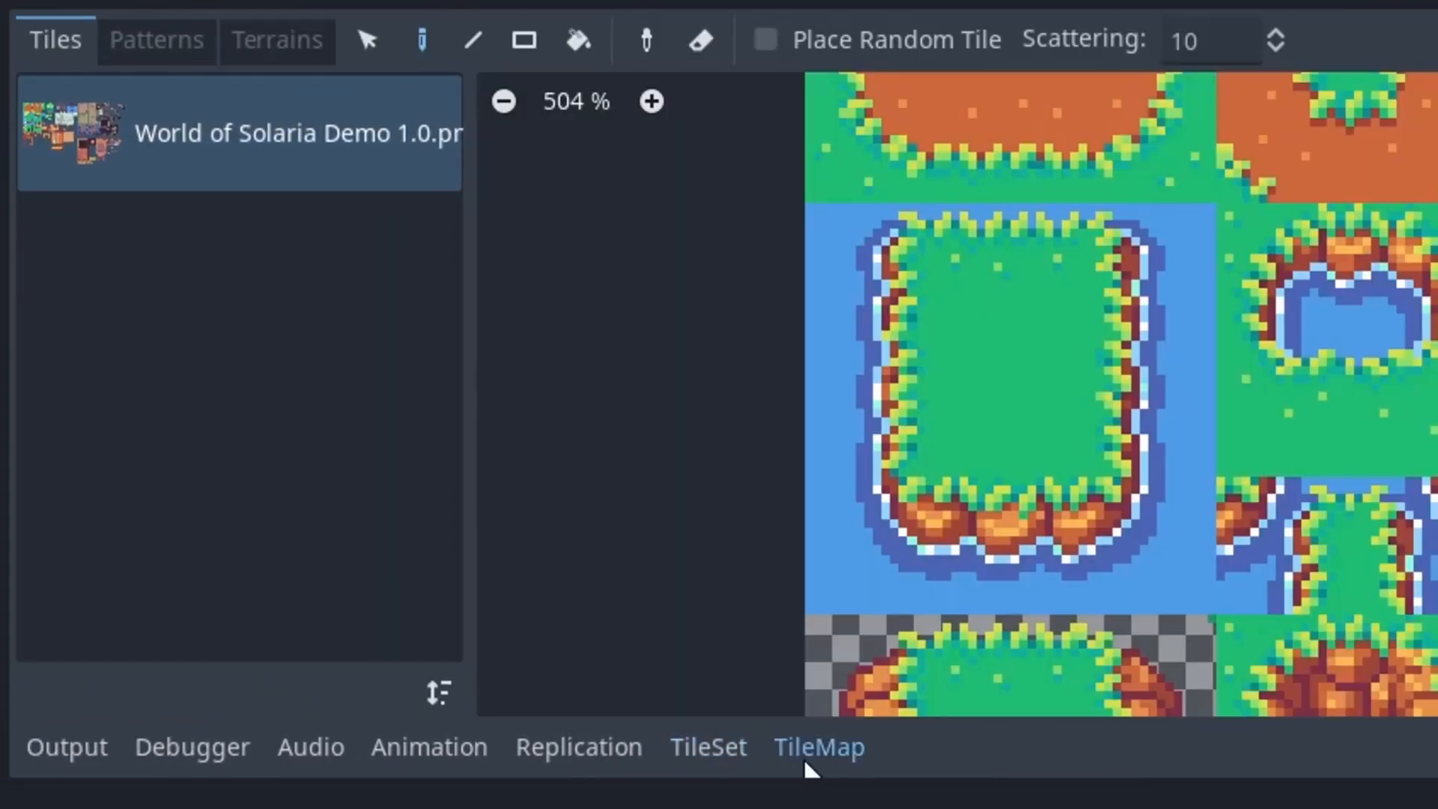
Paint a pink Modulate tint onto the tree tile in the TileSet.
click(277, 40)
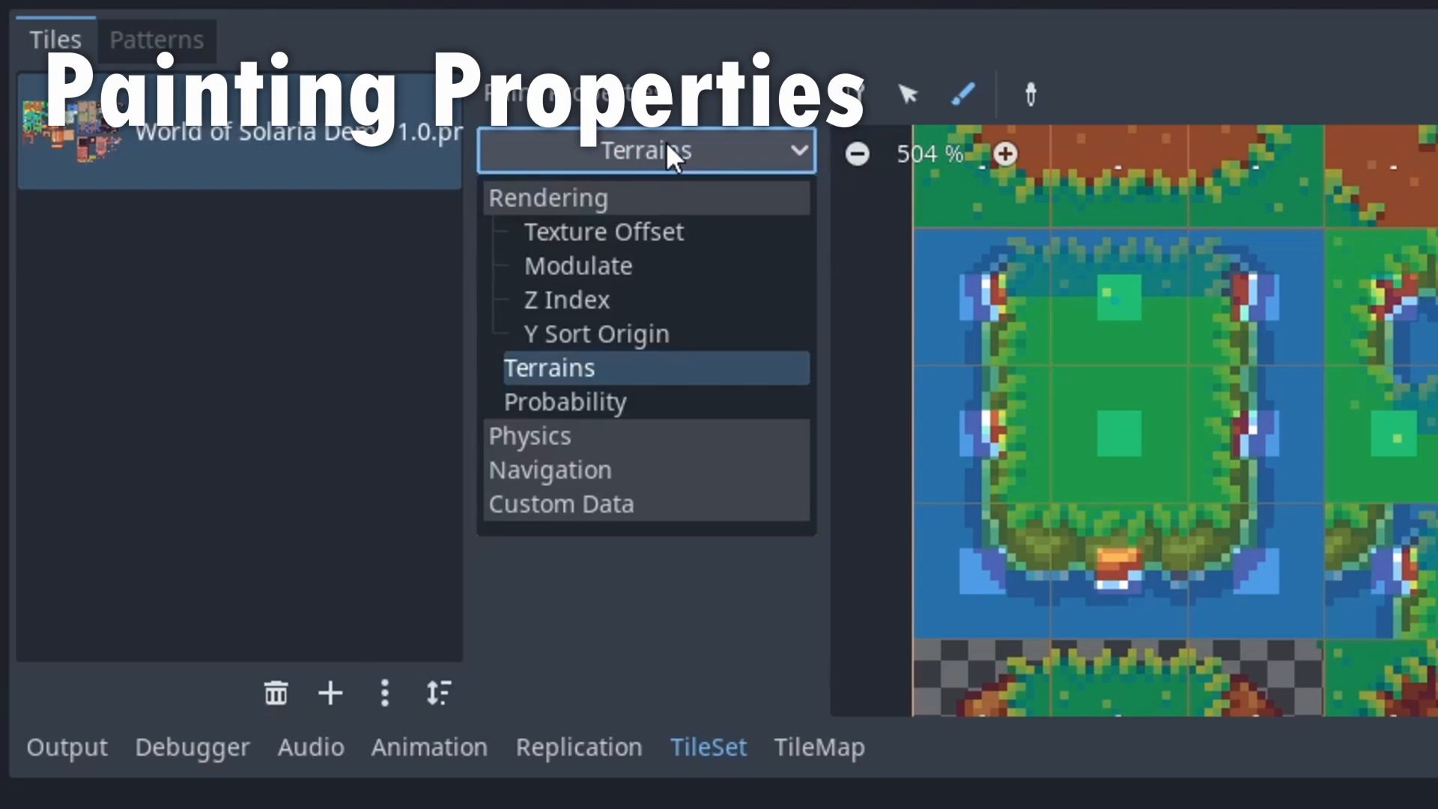
mouse_move(637, 289)
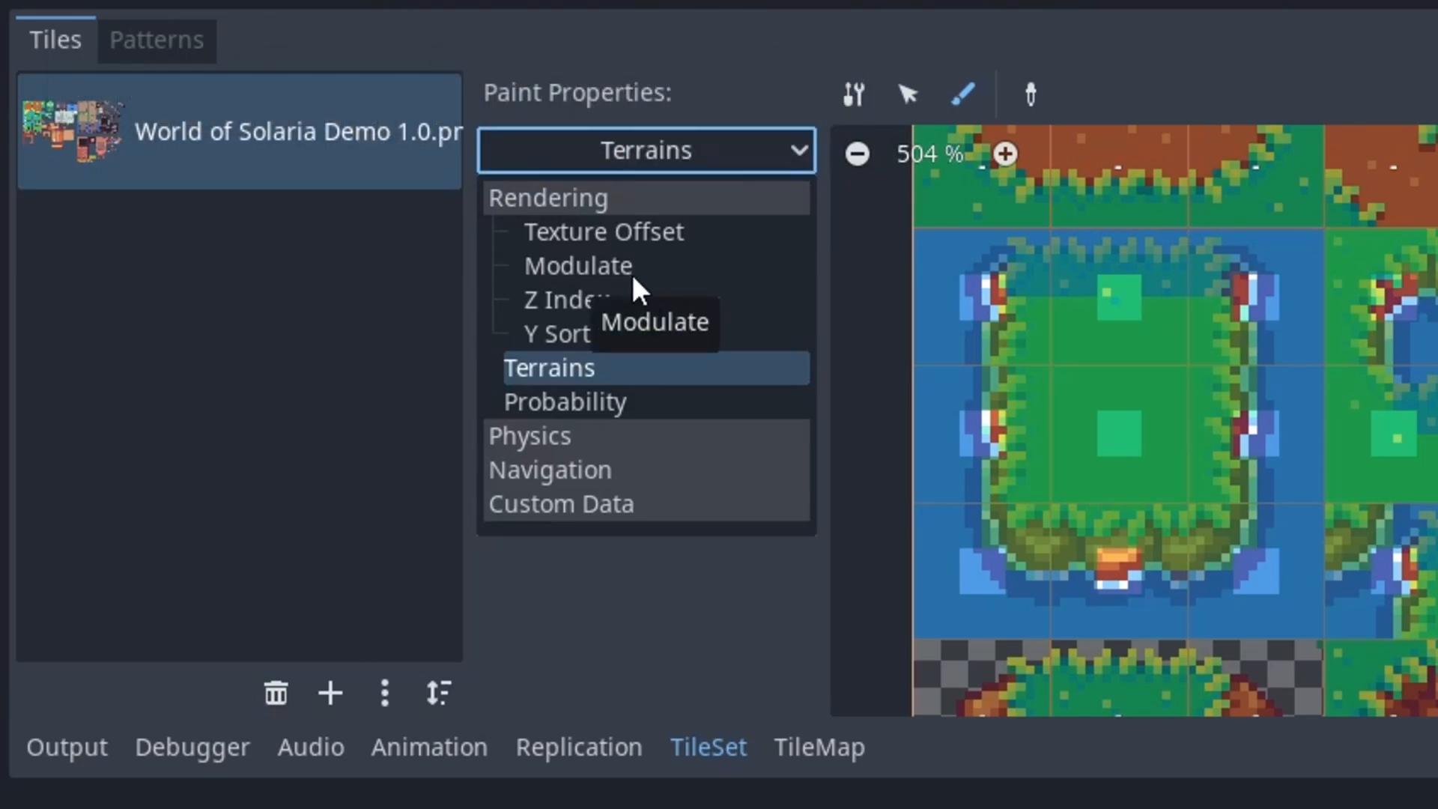
click(578, 265)
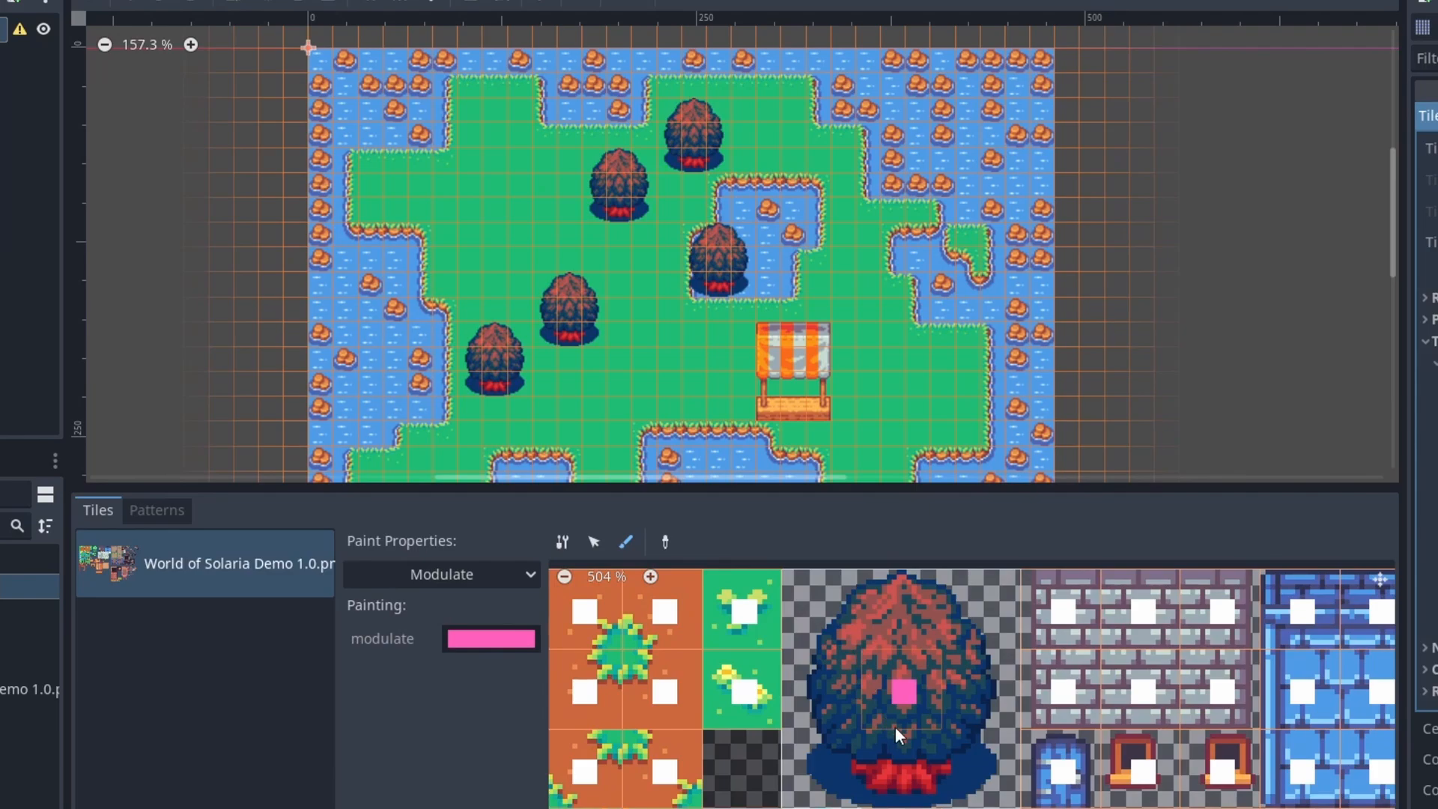
click(490, 637)
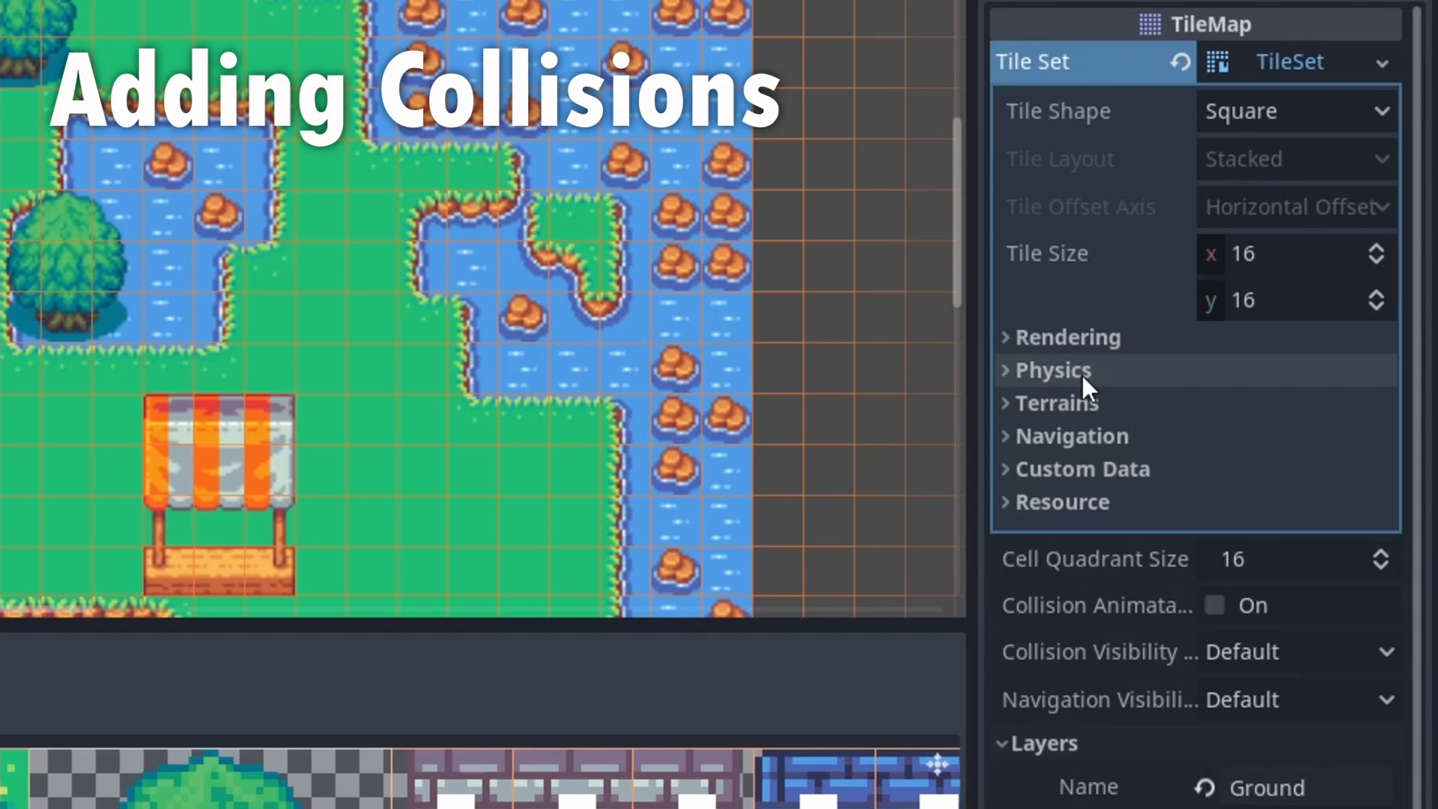
Add a physics layer and give the island edge tile a full square collision.
click(1053, 369)
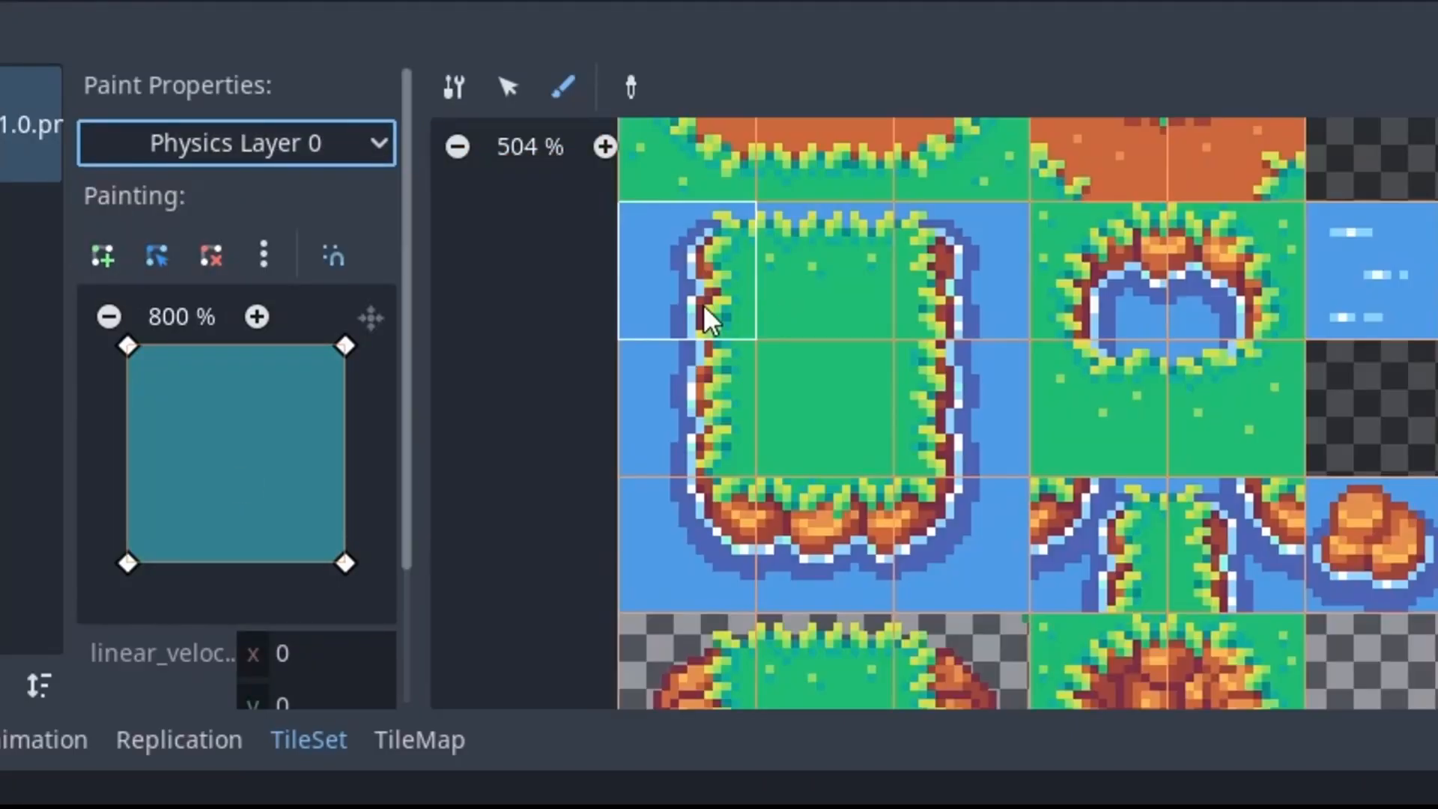
click(692, 275)
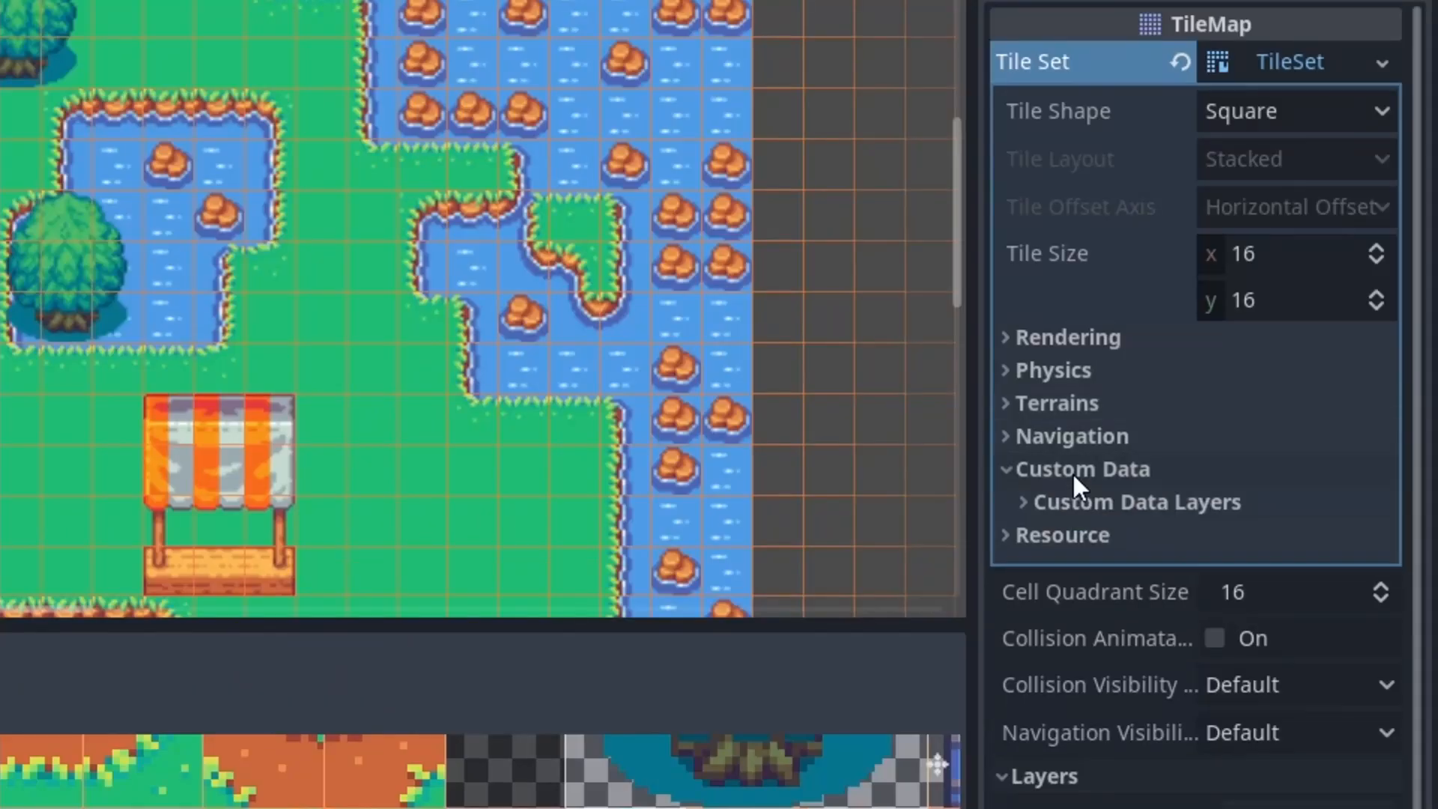
Add a custom data layer named MoveSpeed with type float.
click(1108, 502)
text(MoveSpeed)
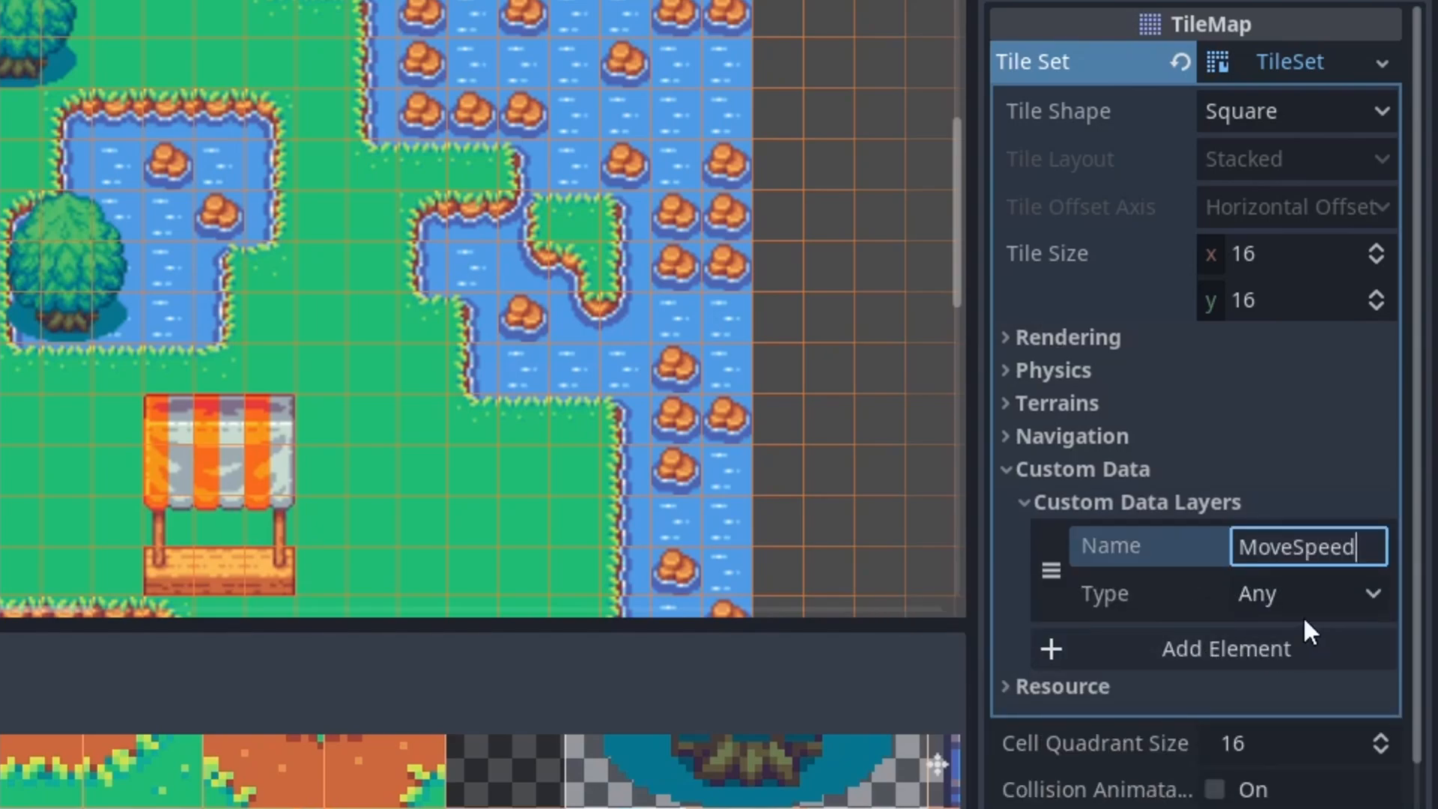
click(1293, 593)
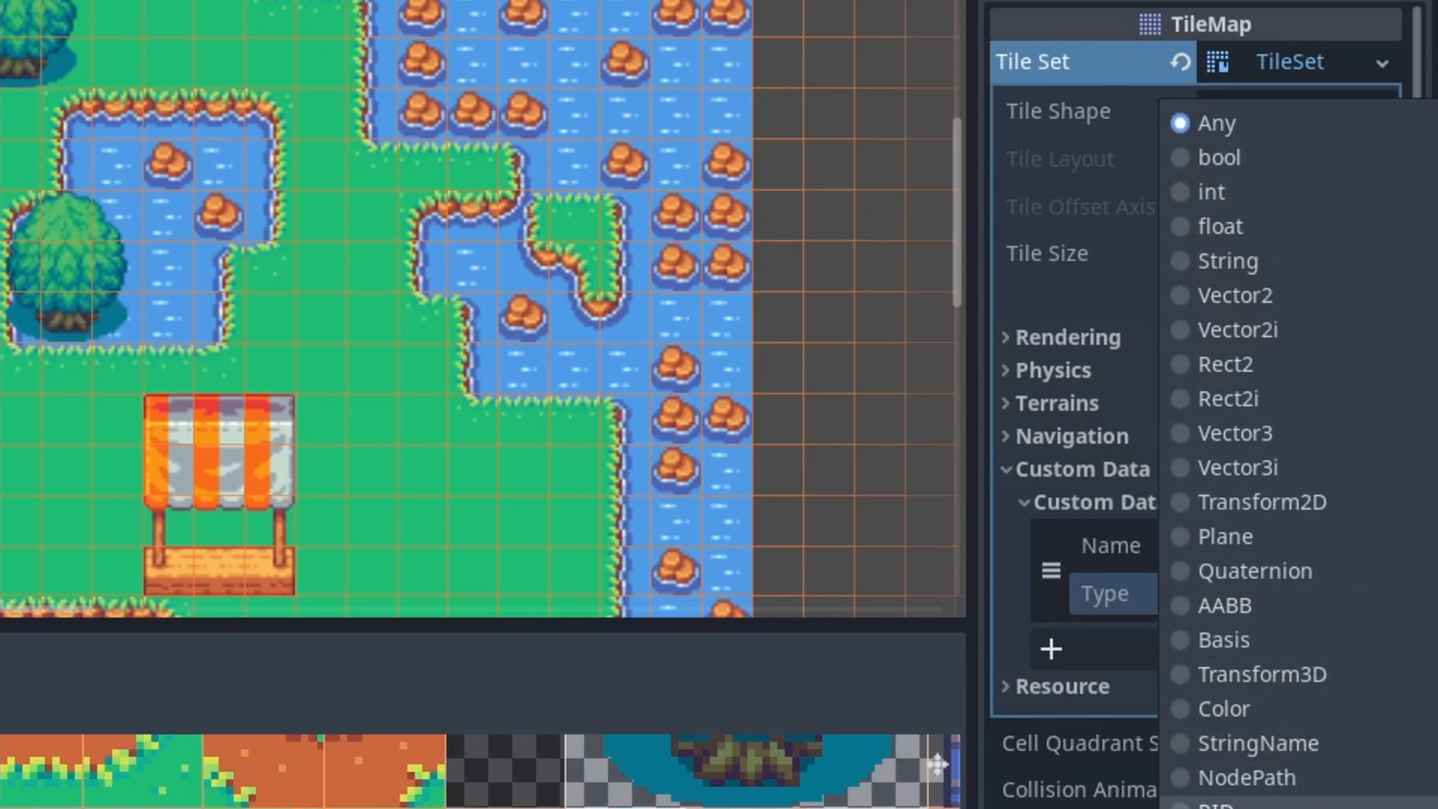
click(1221, 227)
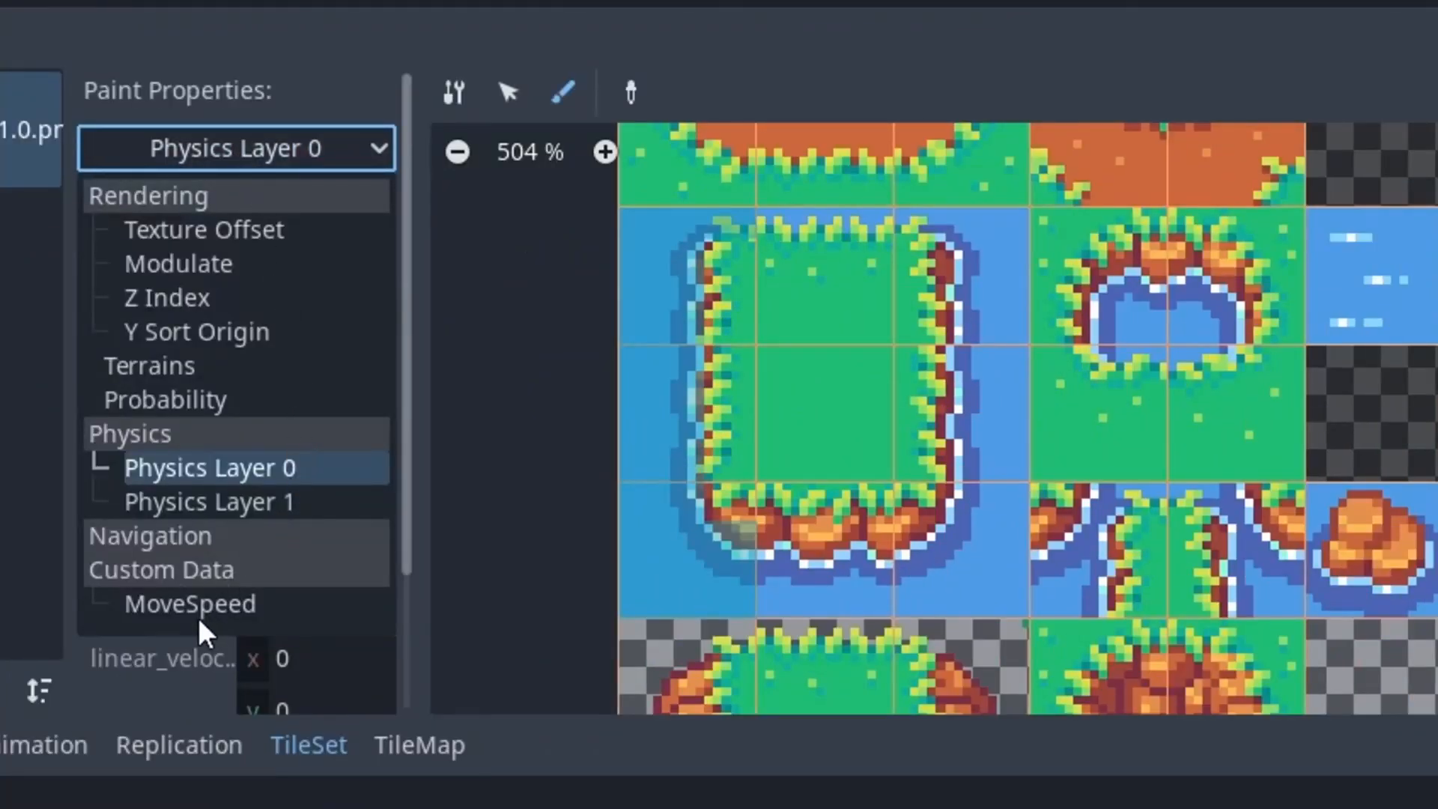
Set MoveSpeed to 1.00 on several dirt tiles and review their tile properties.
click(189, 604)
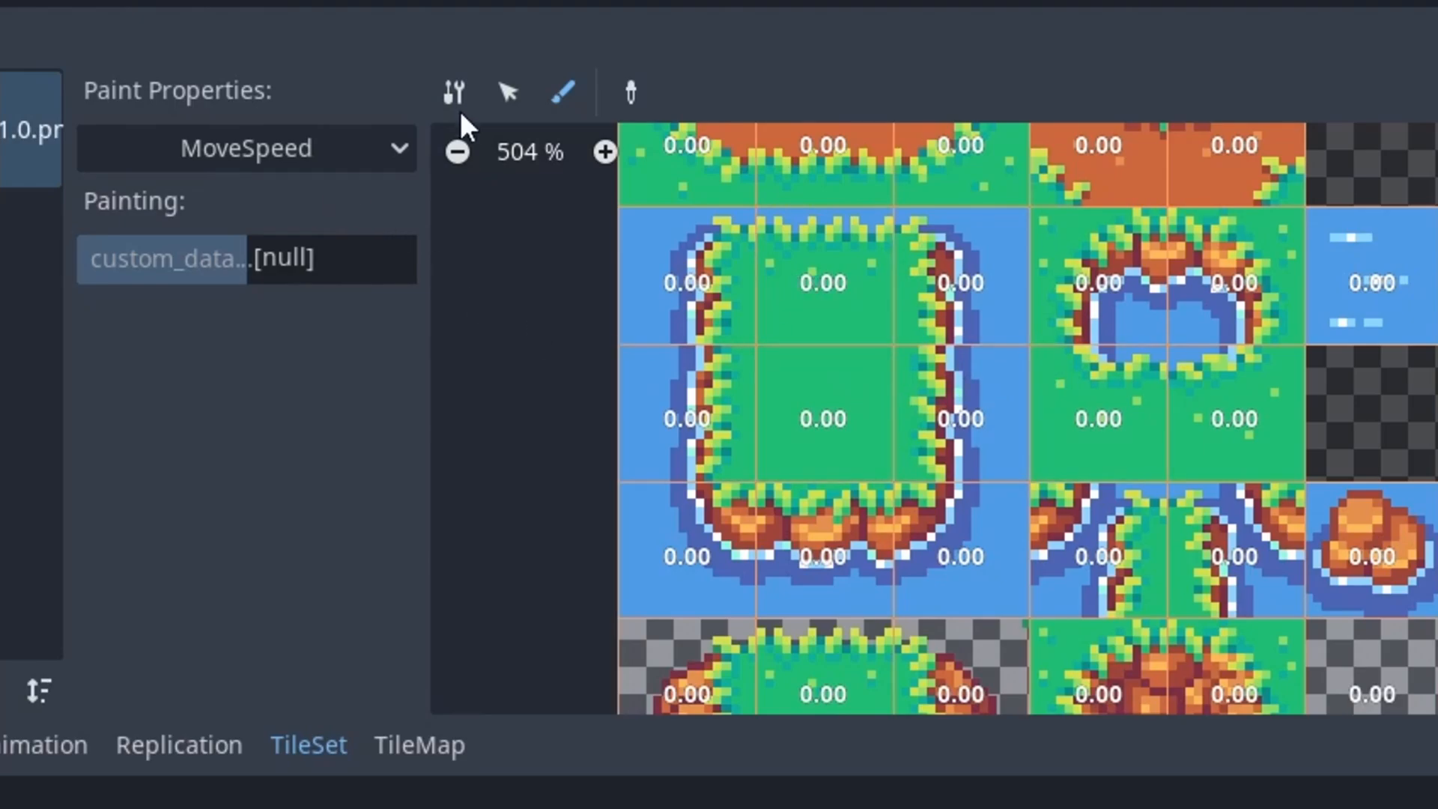
click(507, 91)
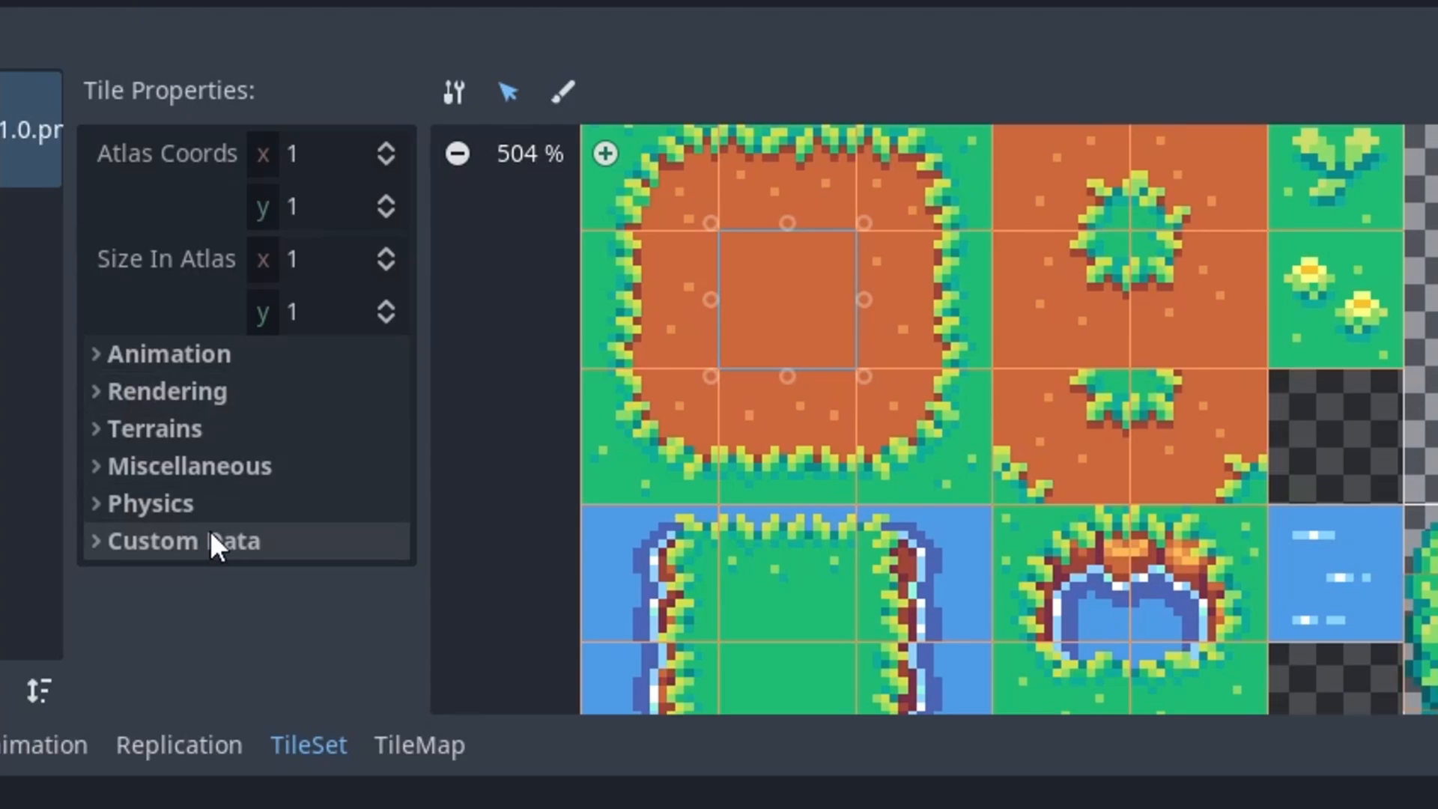
click(182, 540)
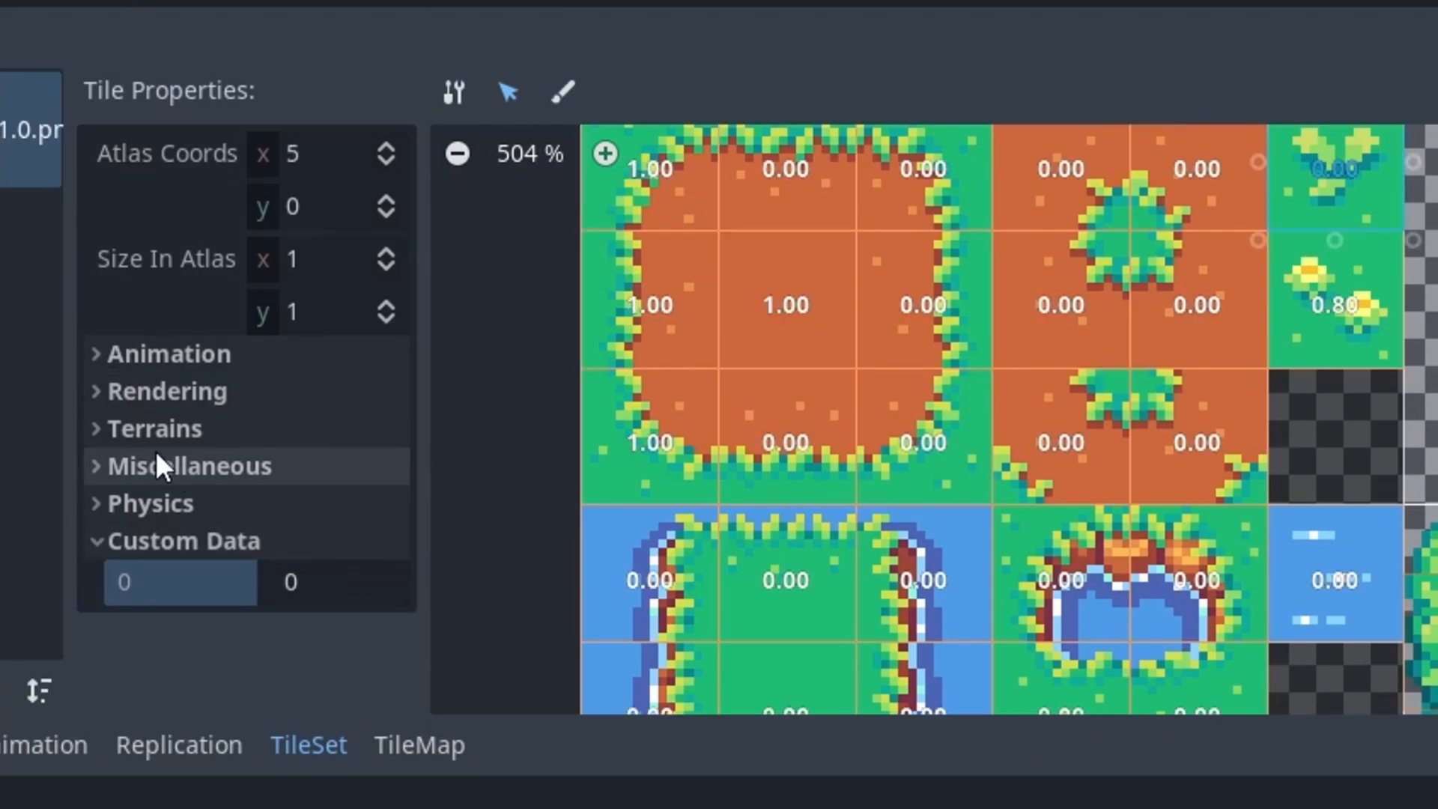
click(168, 391)
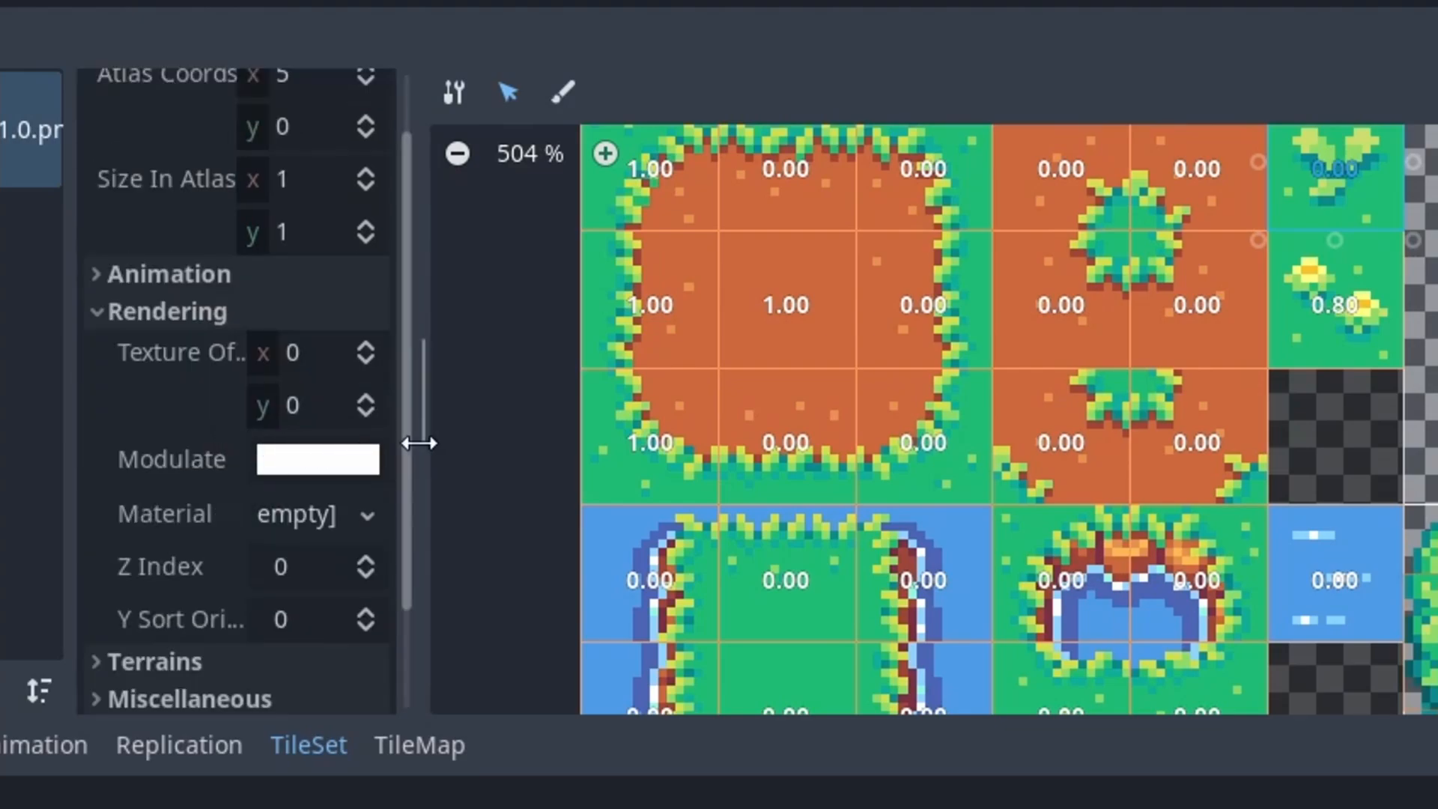
mouse_move(197, 509)
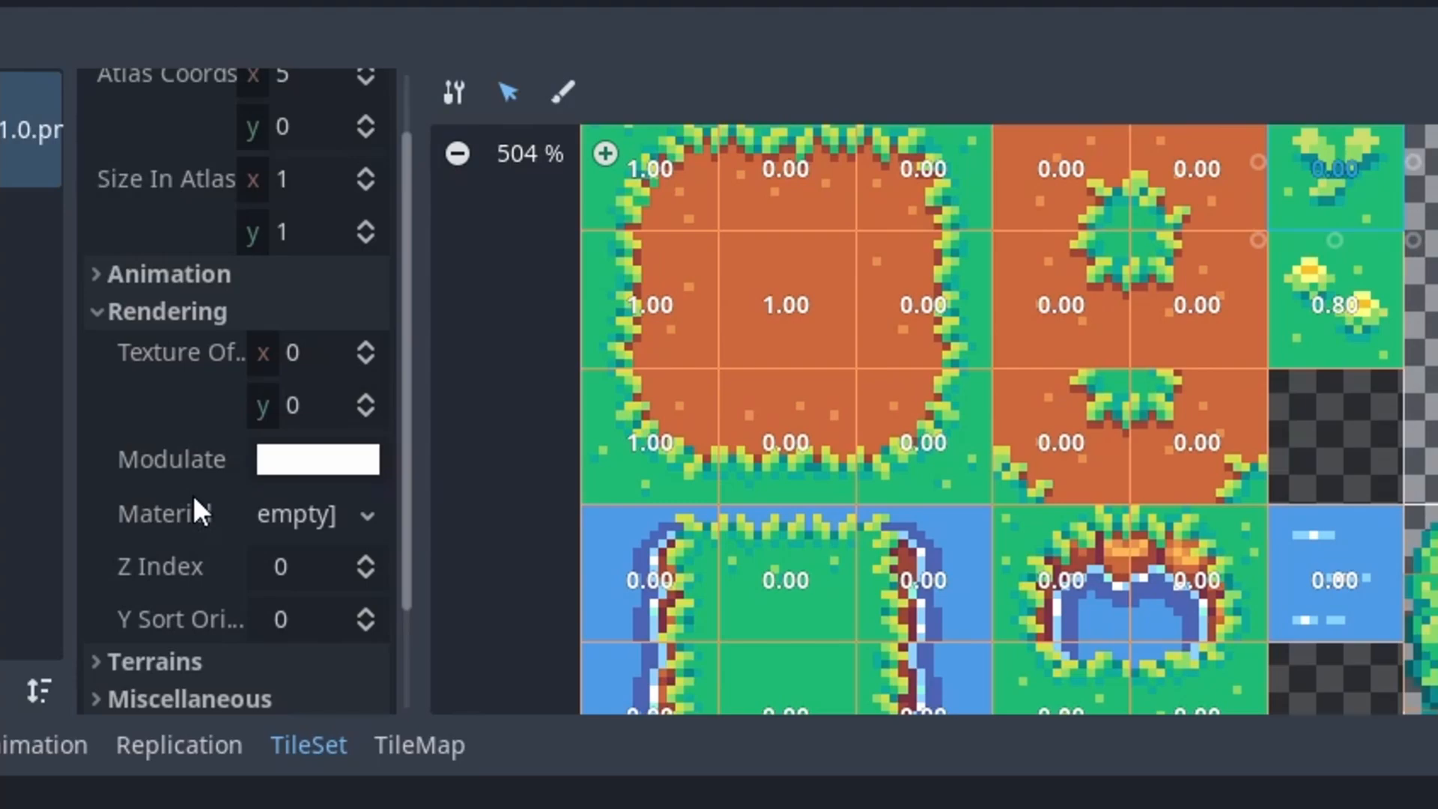
click(367, 514)
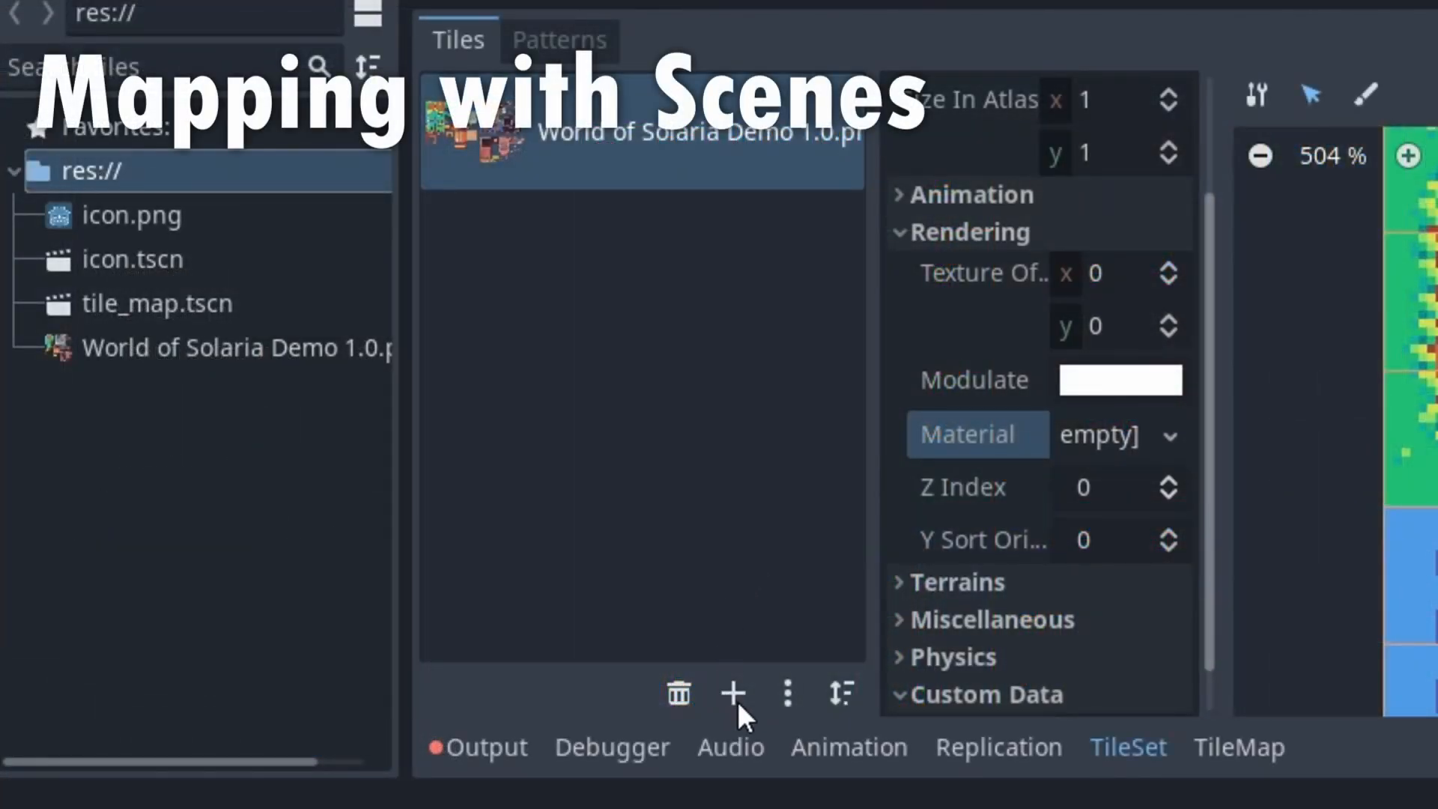
Add a Scenes Collection source with icon.tscn and place icon scene tiles on the map.
click(732, 692)
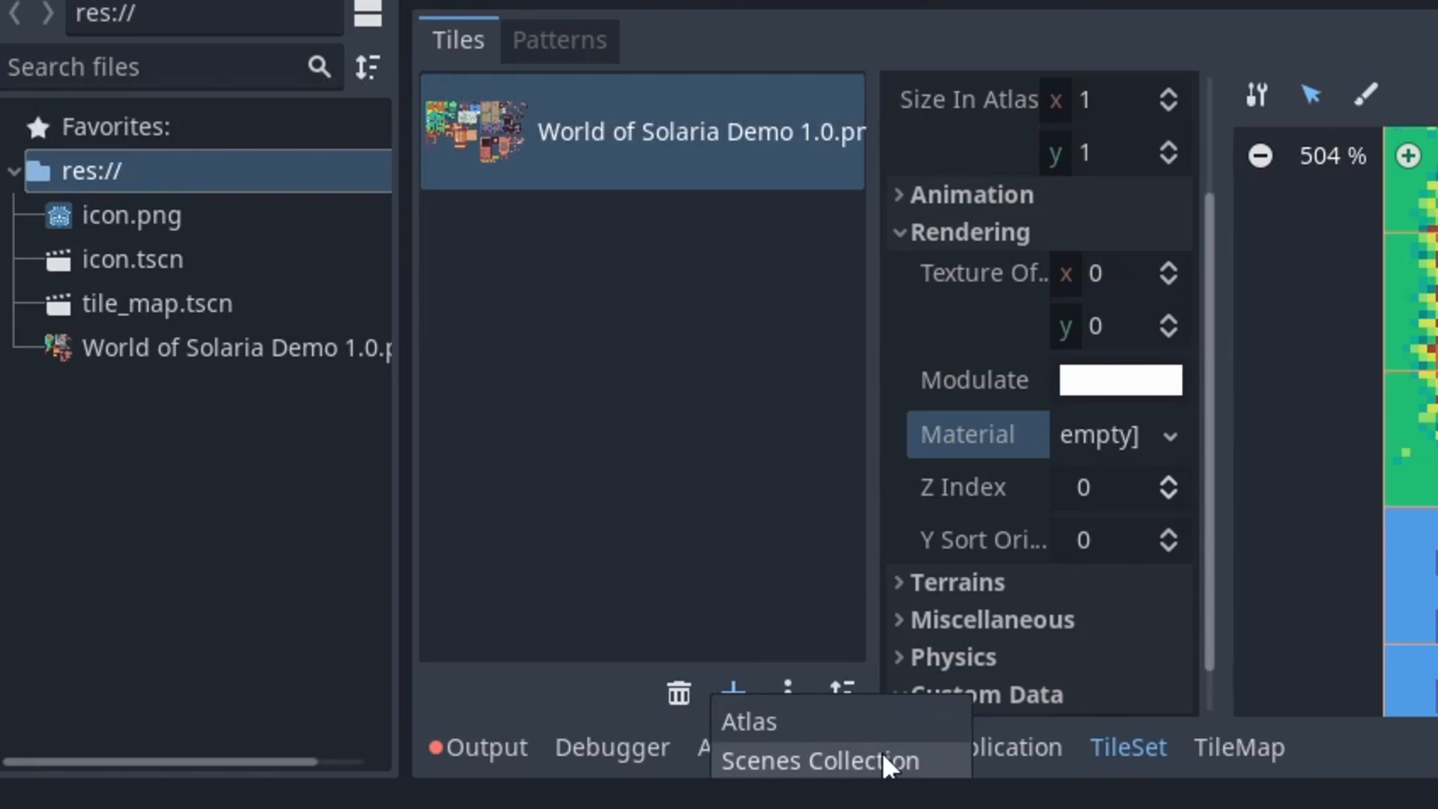
click(815, 760)
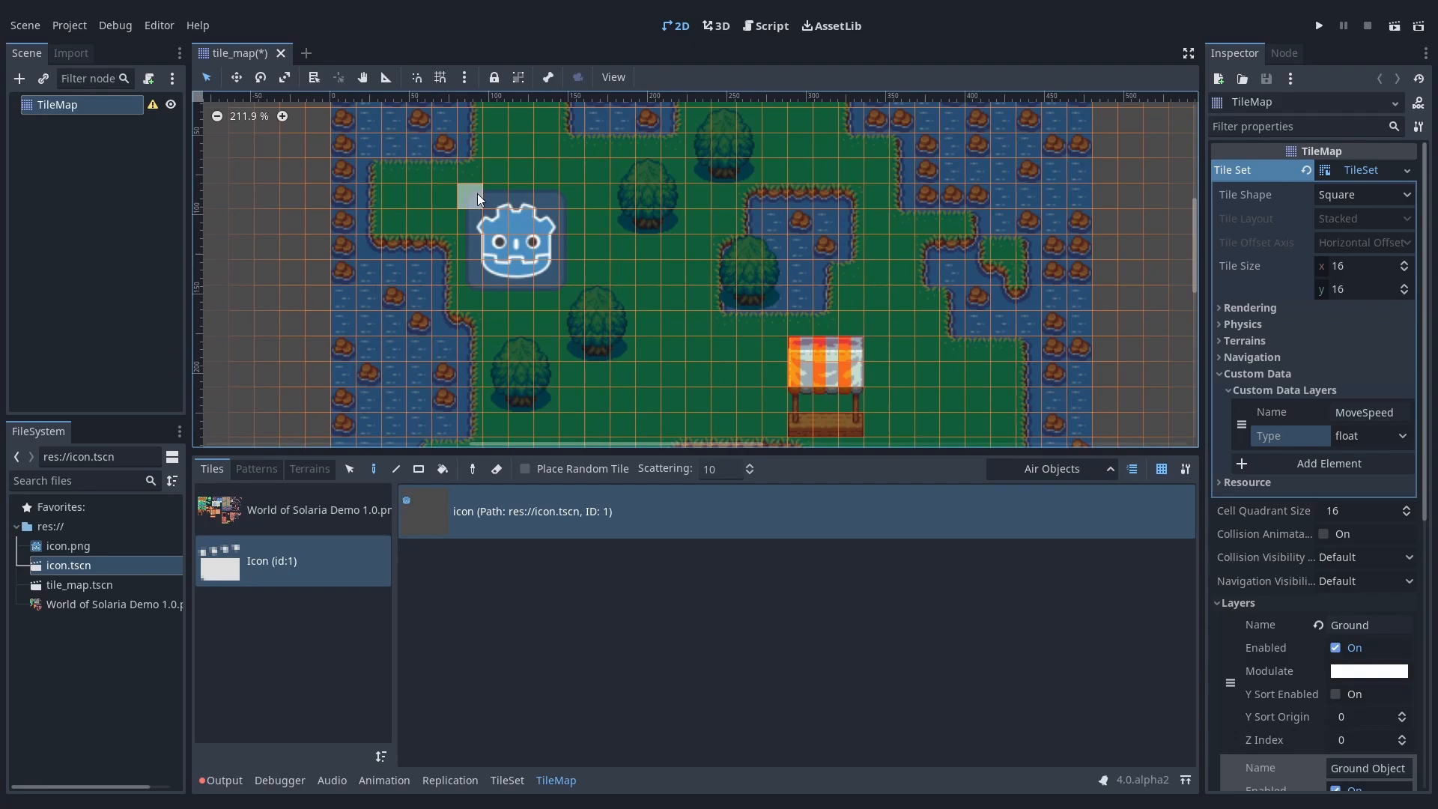
click(694, 372)
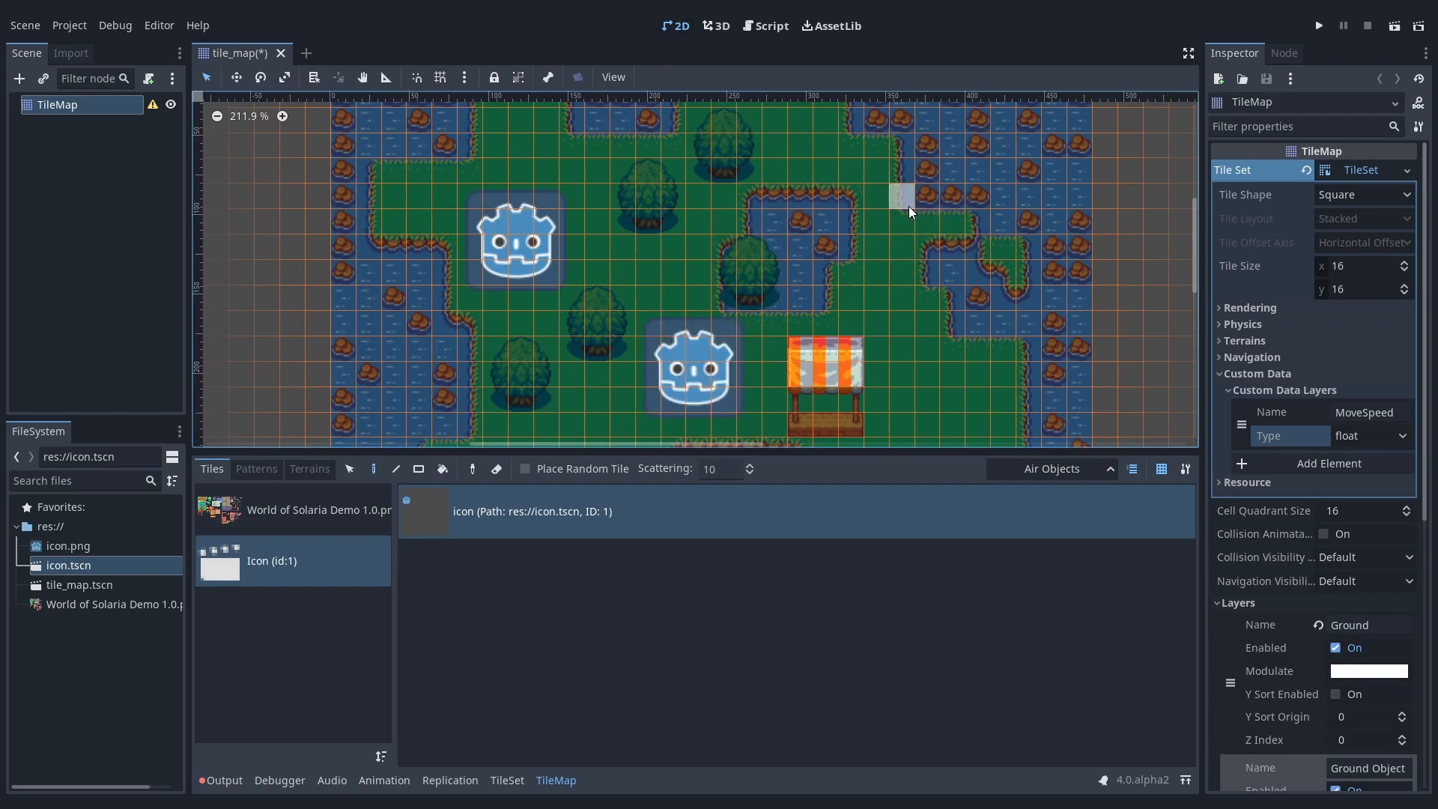